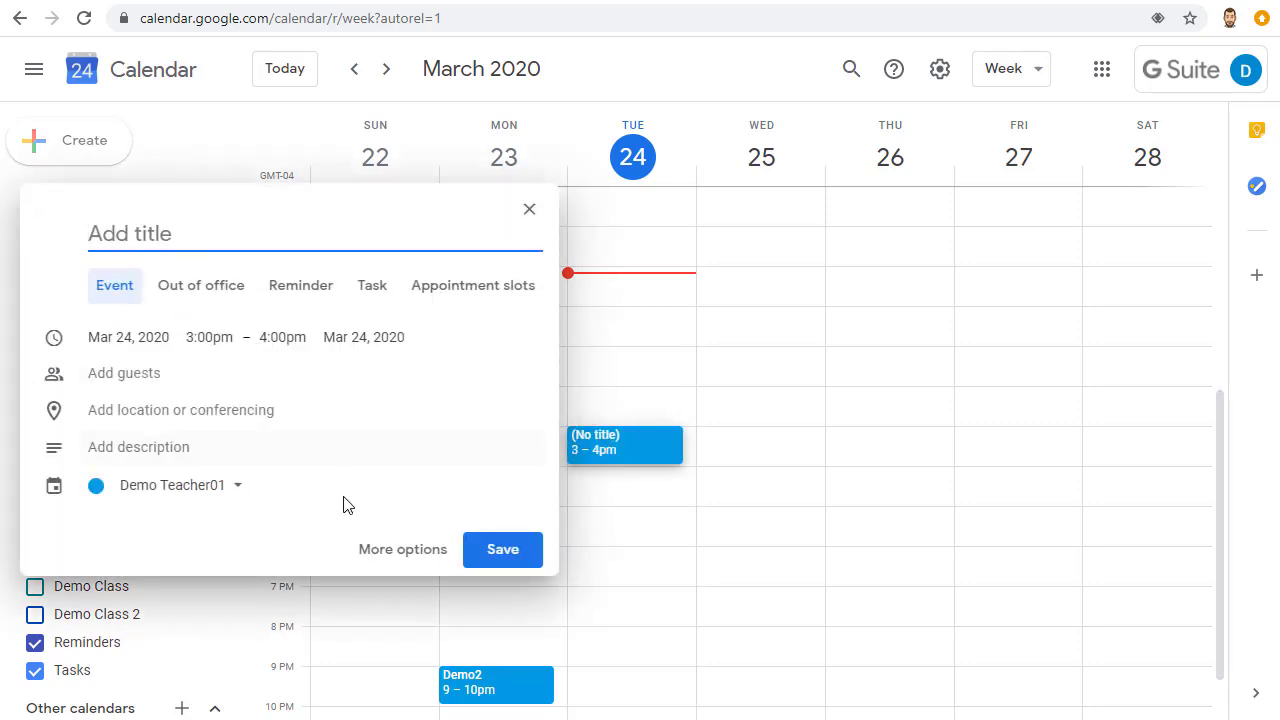
Title the Mar 24 3–4pm event 'Demo3' and add Hangouts Meet conferencing
{"action": "left_click", "coordinate": [402, 549]}
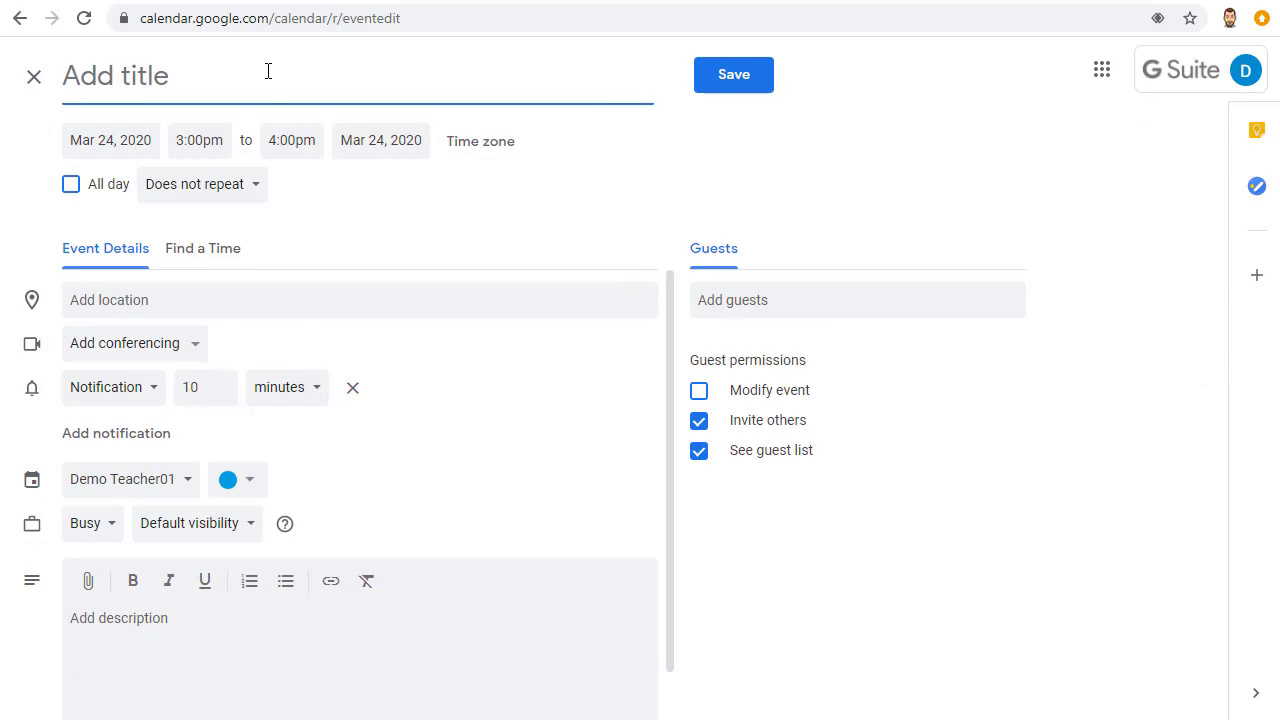
{"action": "type", "text": "Demo3"}
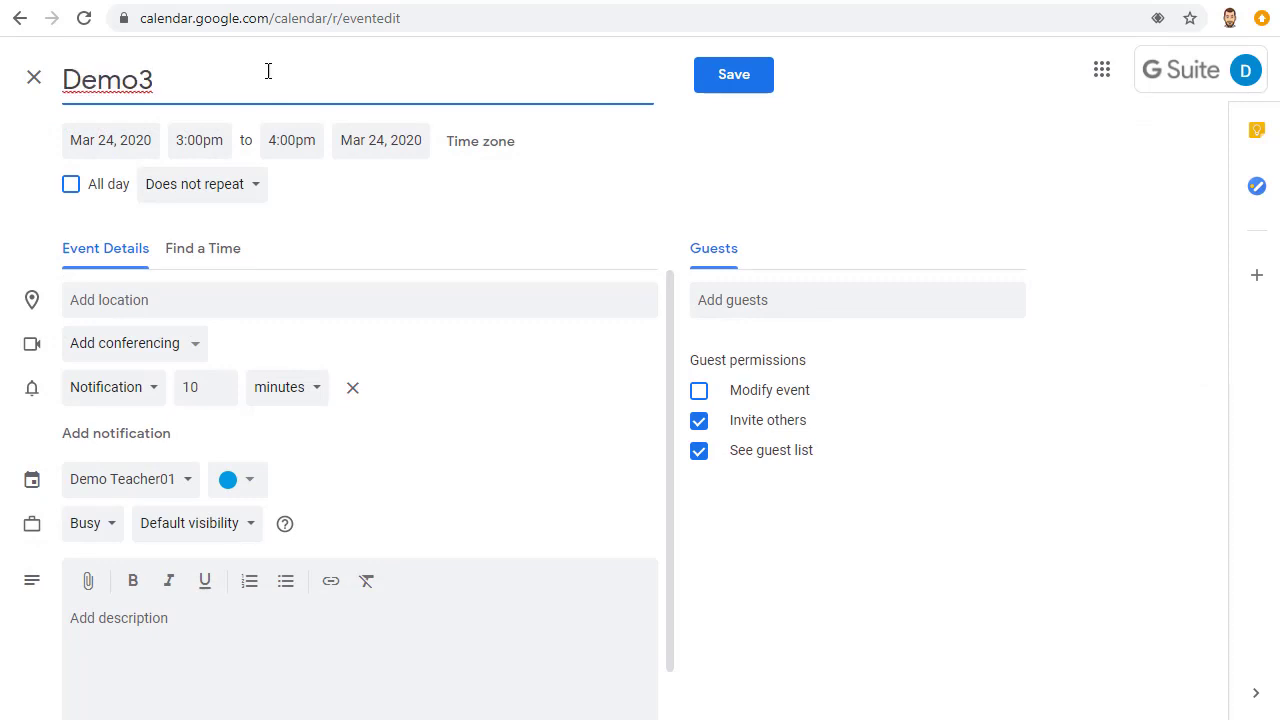
{"action": "scroll", "scroll_direction": "down", "scroll_amount": 3}
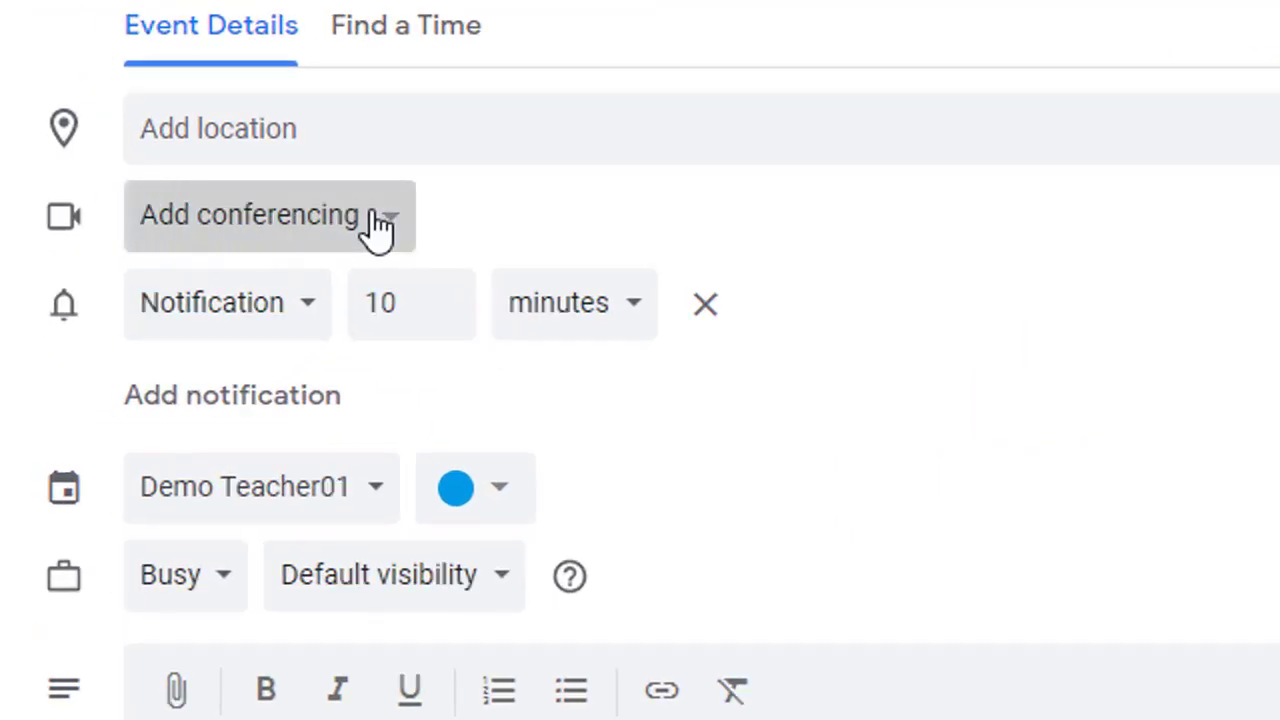
{"action": "left_click", "coordinate": [250, 214]}
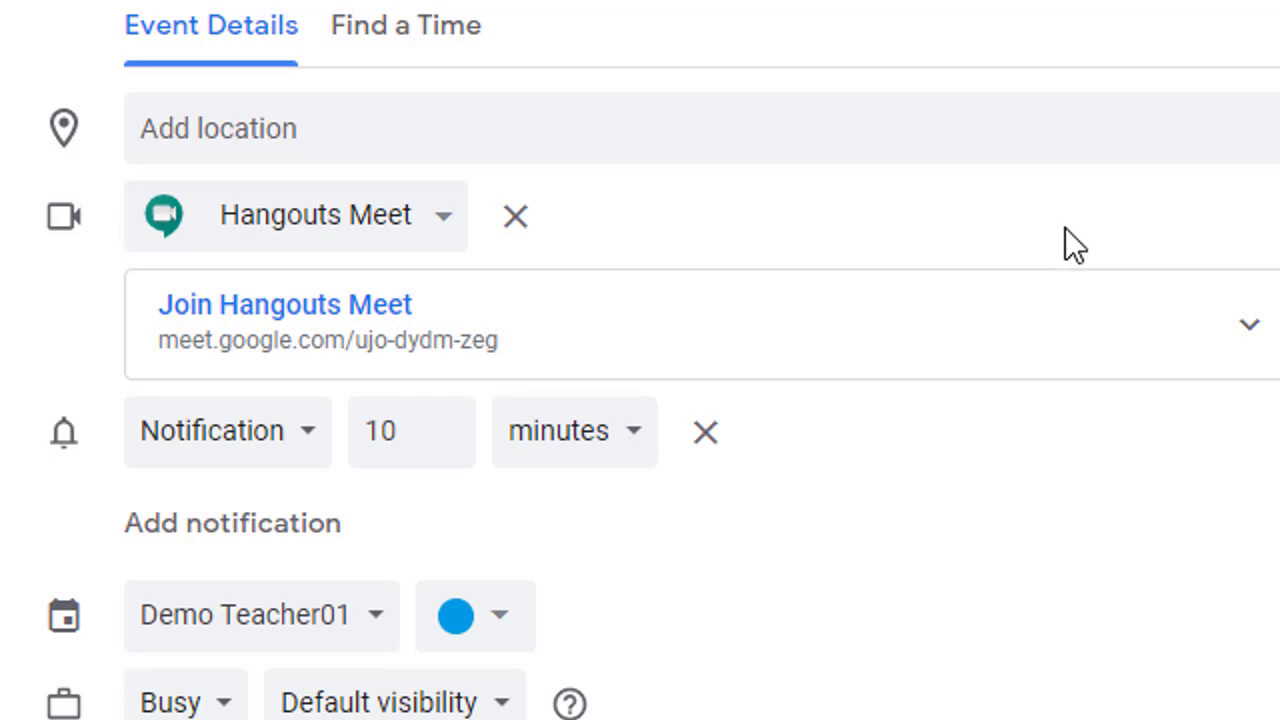
Add Demo Student01 as a guest by searching 'demo'
{"action": "left_click", "coordinate": [643, 148]}
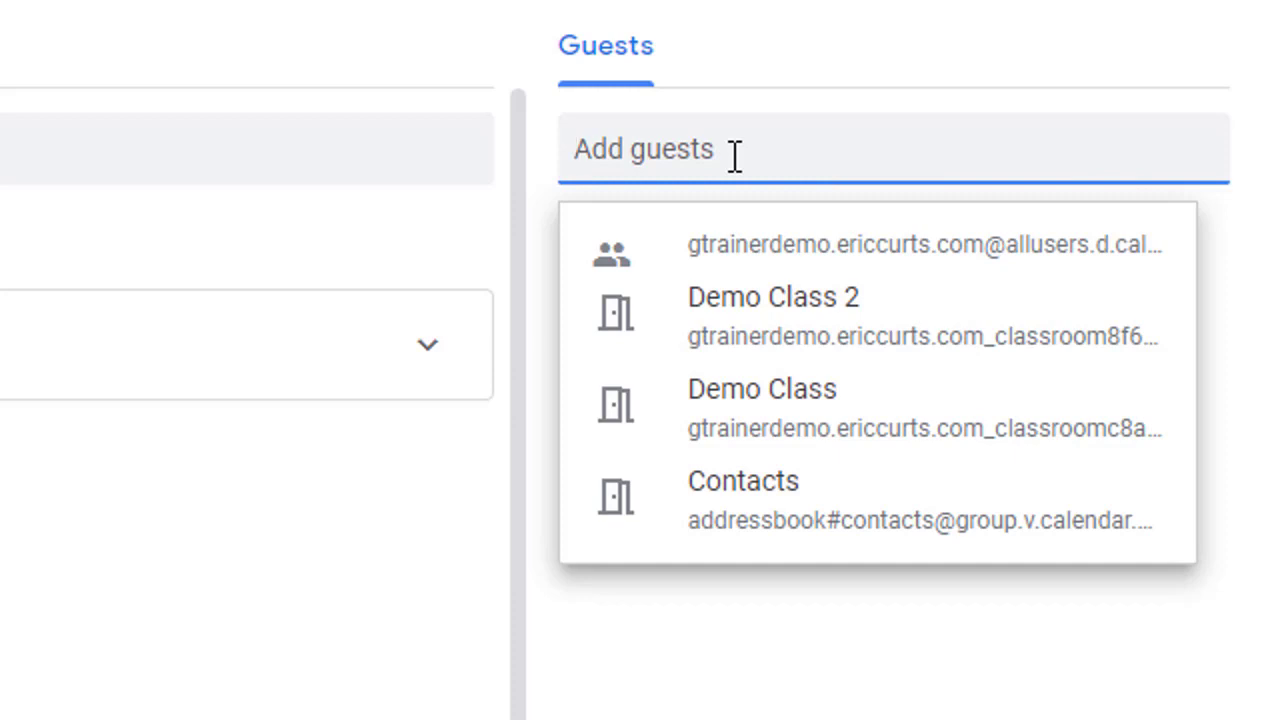
{"action": "type", "text": "demo"}
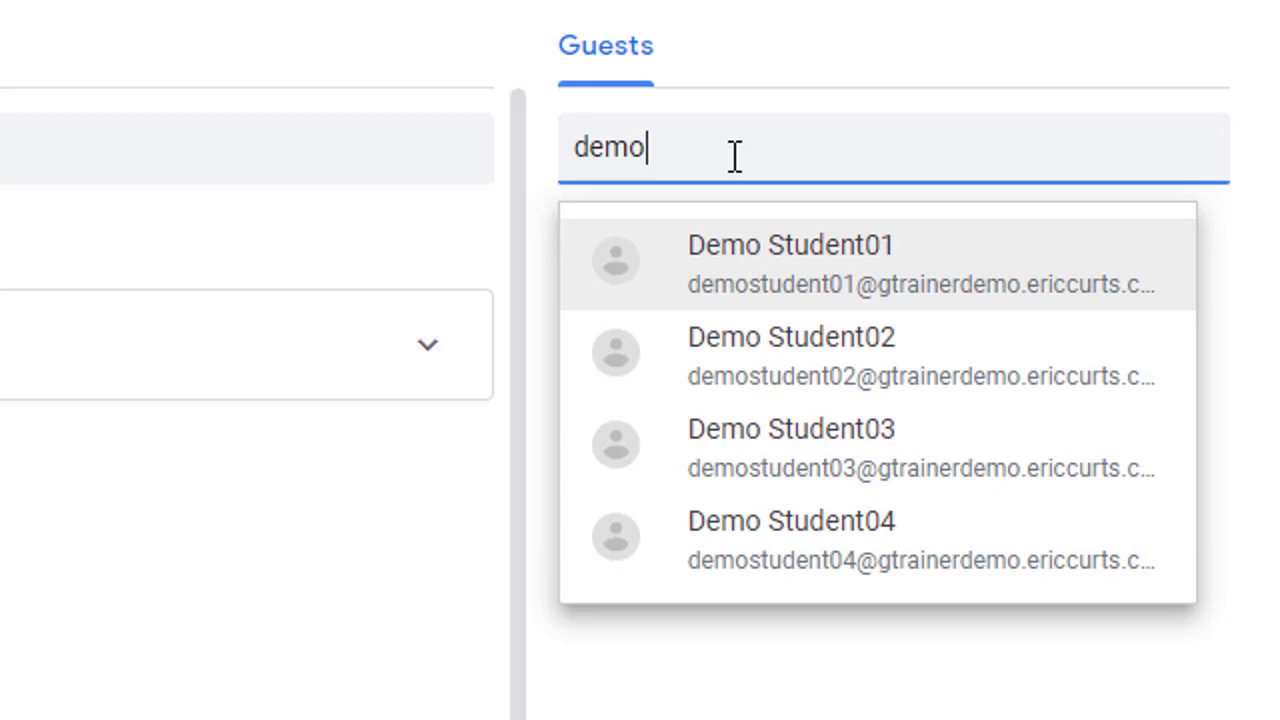
{"action": "left_click", "coordinate": [790, 260]}
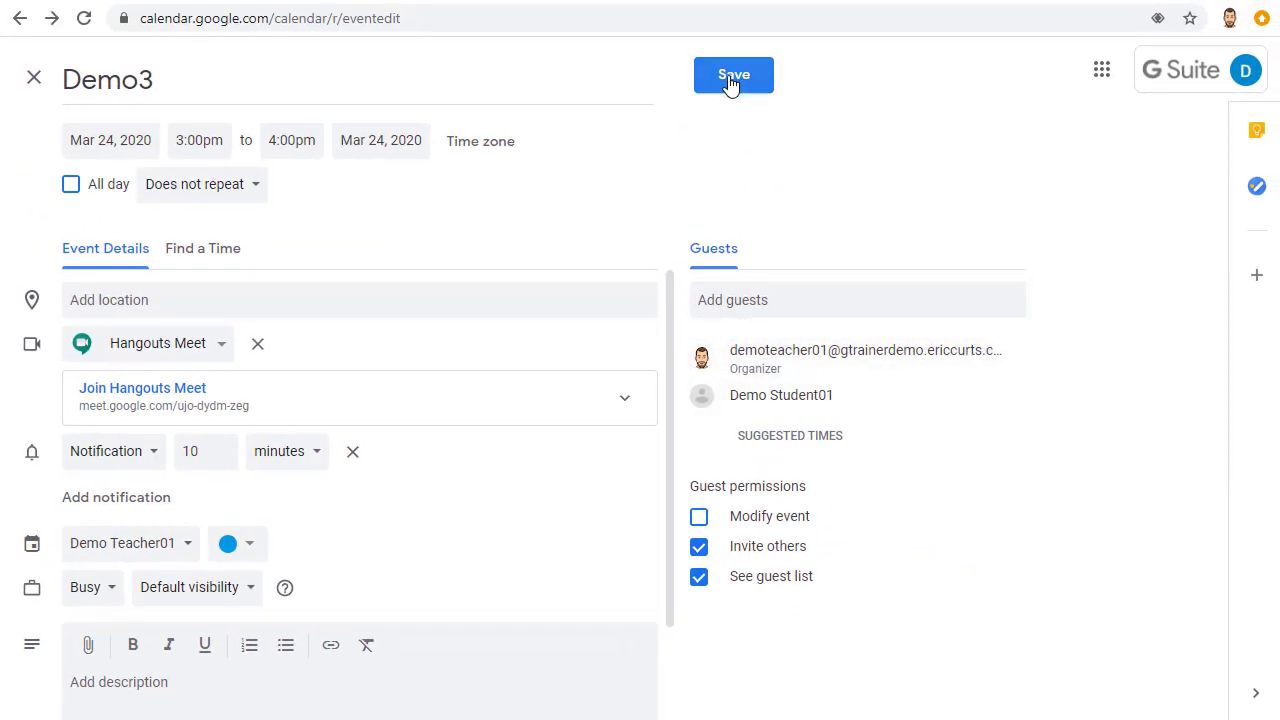
Save the Demo3 event and send invitation emails to its guests
{"action": "left_click", "coordinate": [733, 74]}
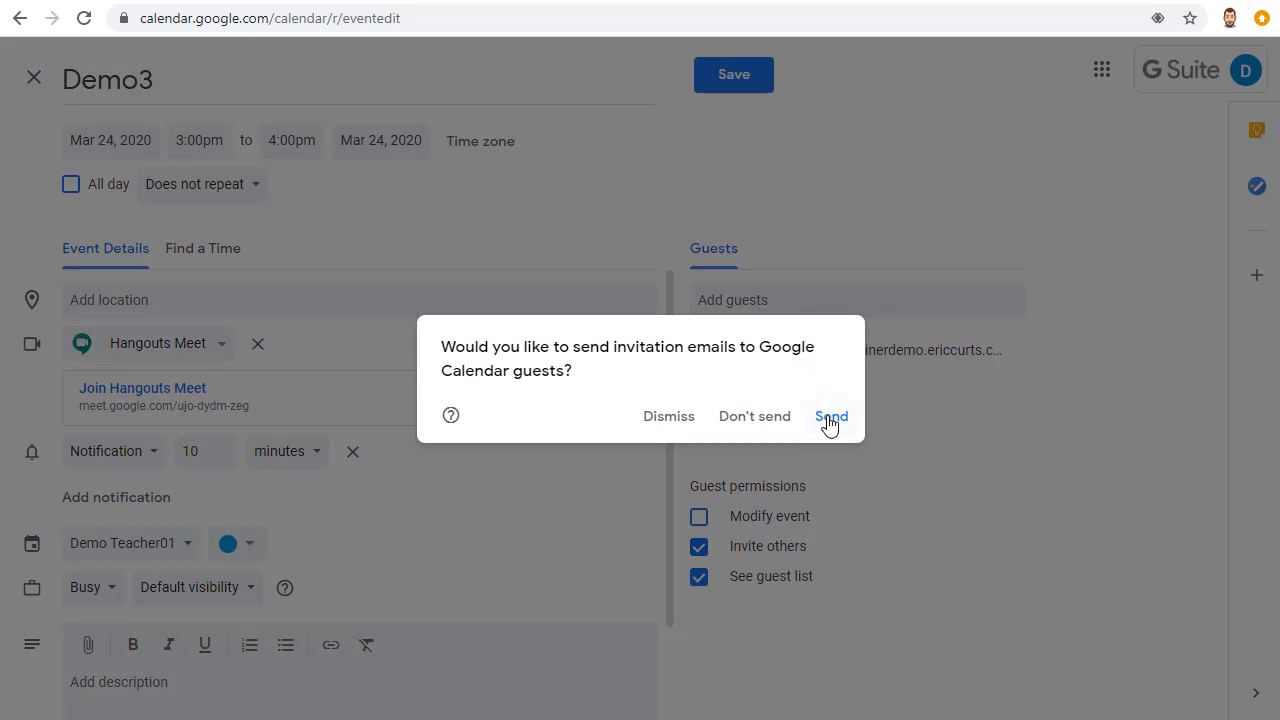
{"action": "left_click", "coordinate": [831, 416]}
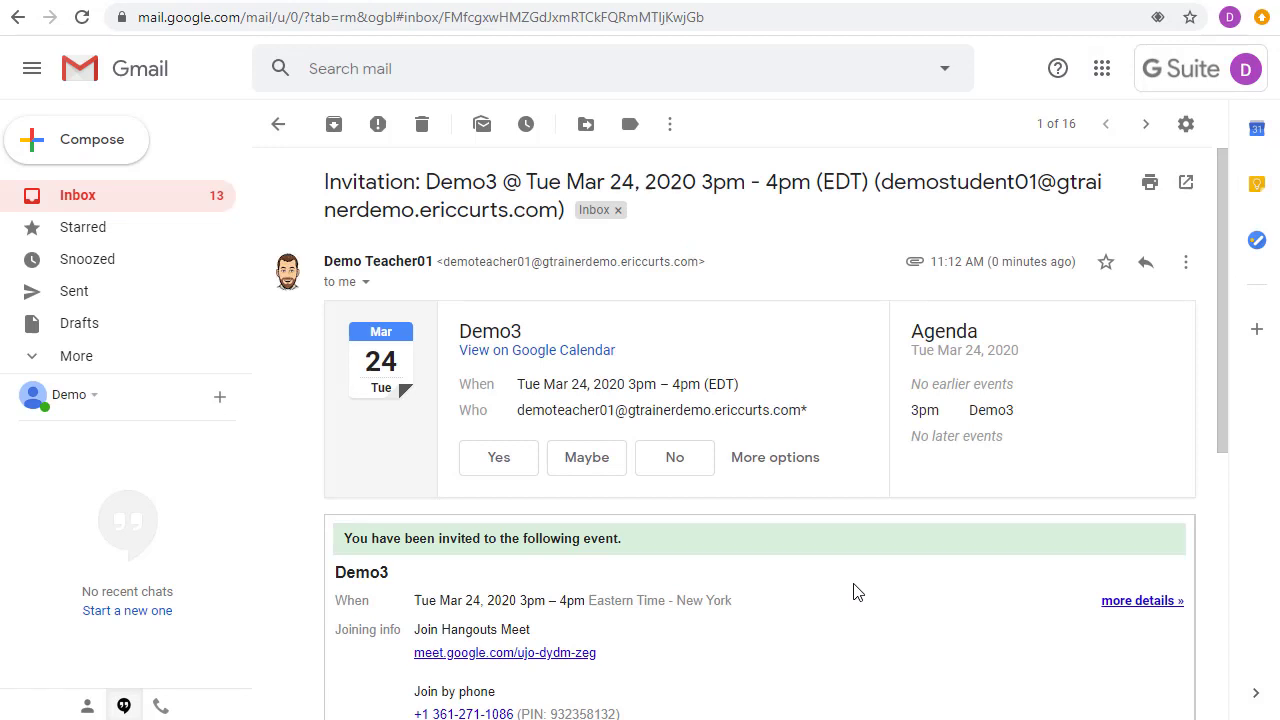
{"action": "scroll", "scroll_direction": "down", "scroll_amount": 3}
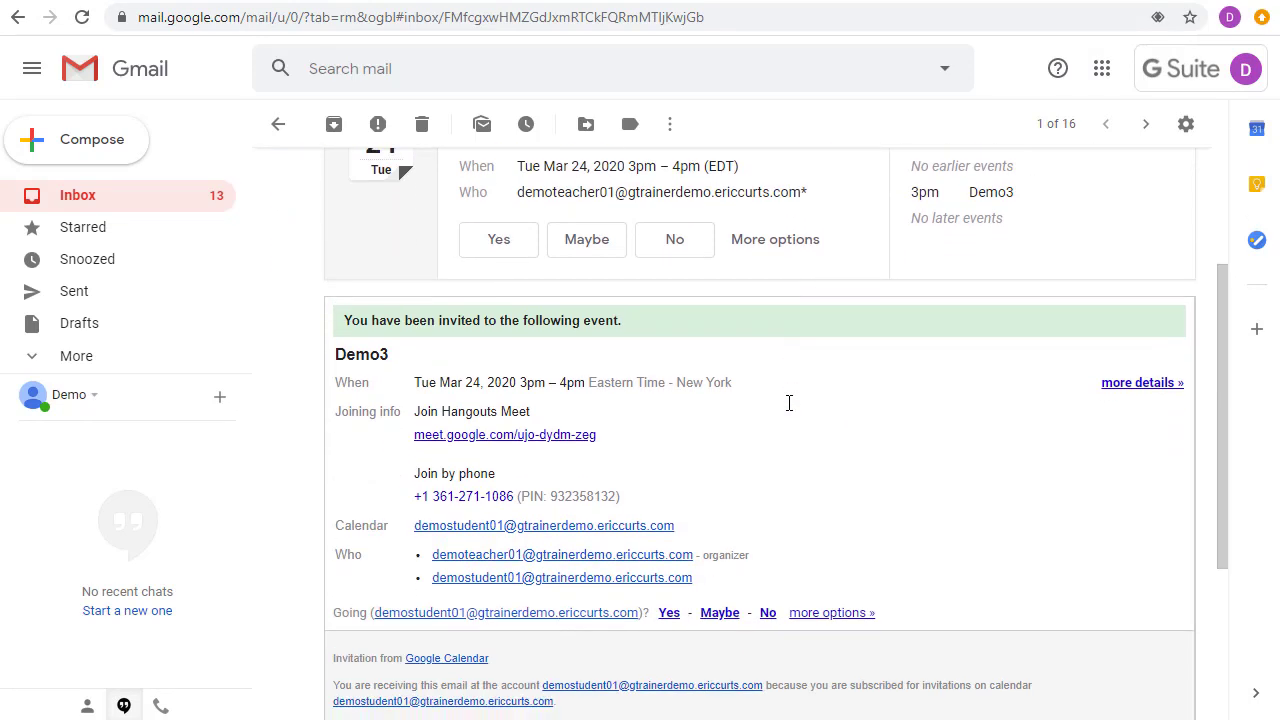
{"action": "scroll", "scroll_direction": "down", "scroll_amount": 3}
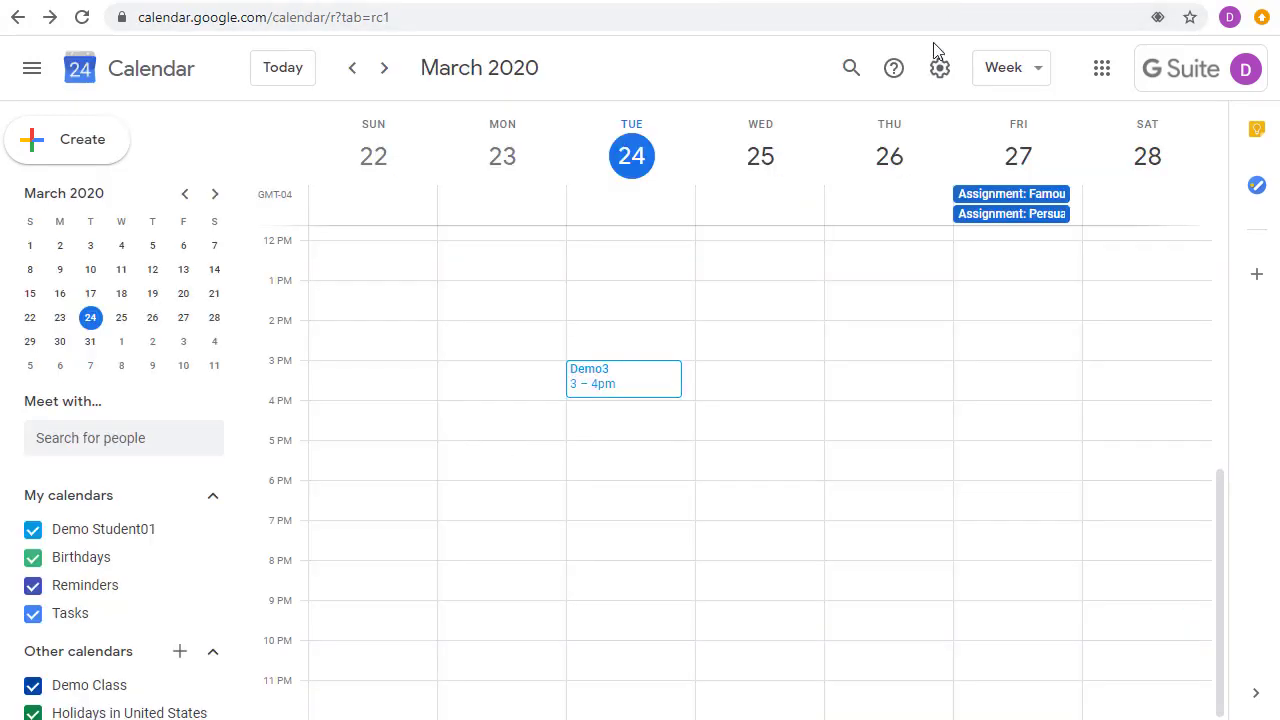
{"action": "mouse_move", "coordinate": [608, 380]}
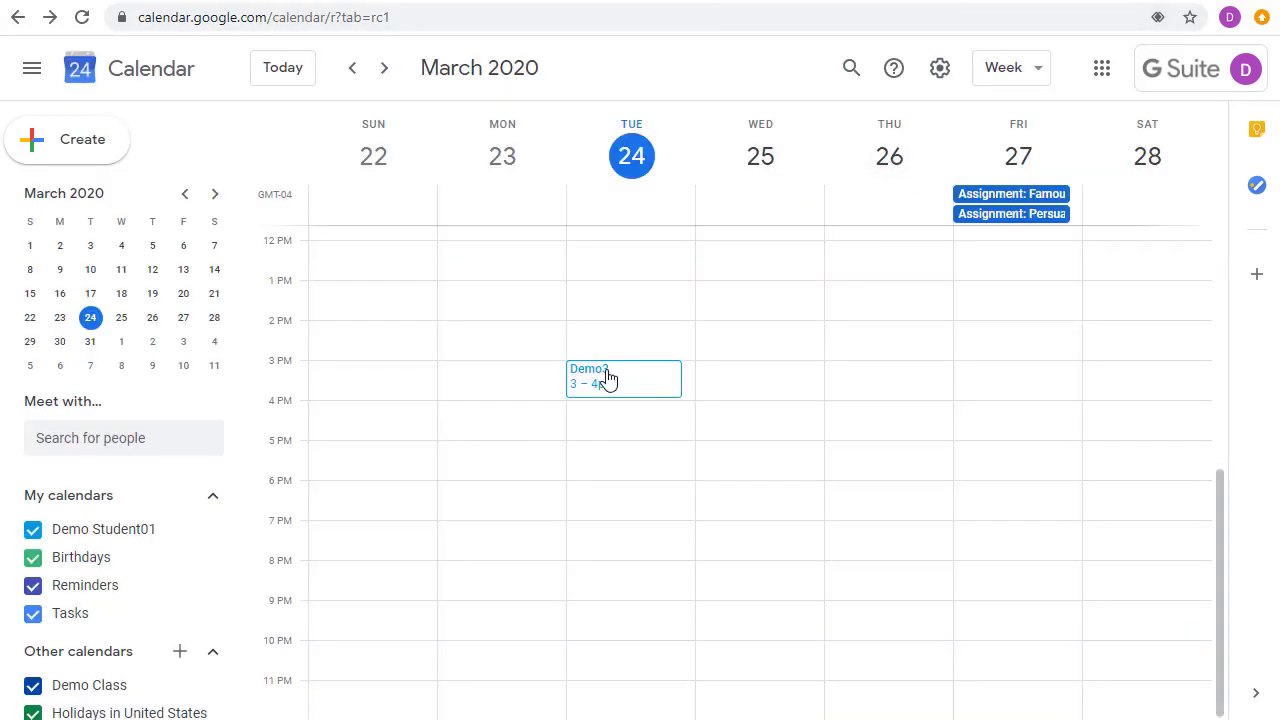
Open the Demo3 event on Tuesday 3–4pm in the week view
{"action": "left_click", "coordinate": [610, 378]}
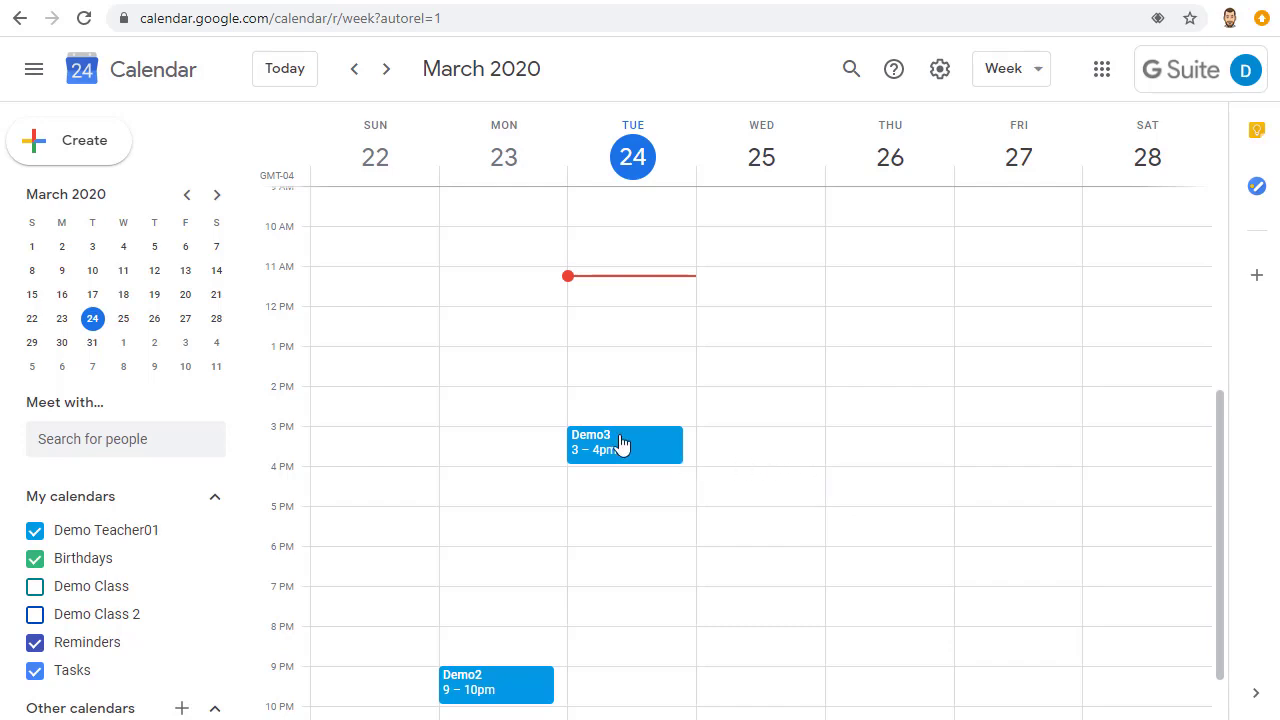
Copy the Demo3 event's Hangouts Meet link from its details
{"action": "left_click", "coordinate": [623, 445]}
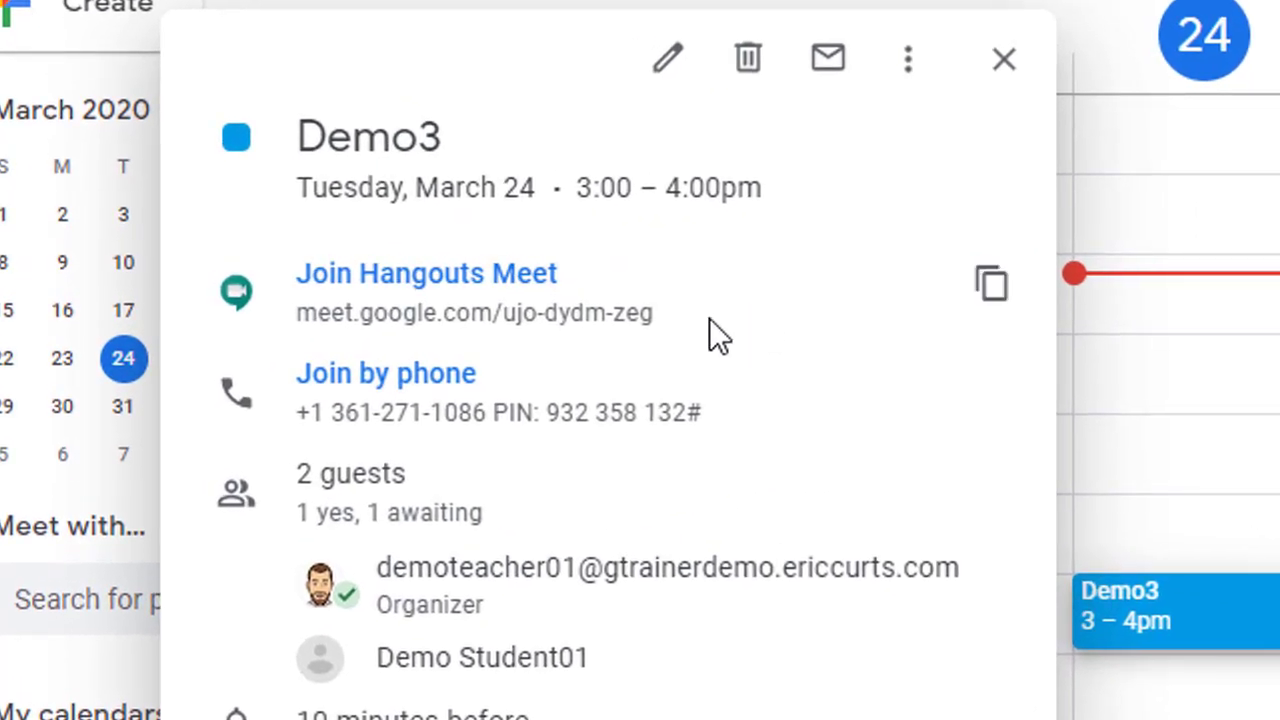
{"action": "mouse_move", "coordinate": [990, 285]}
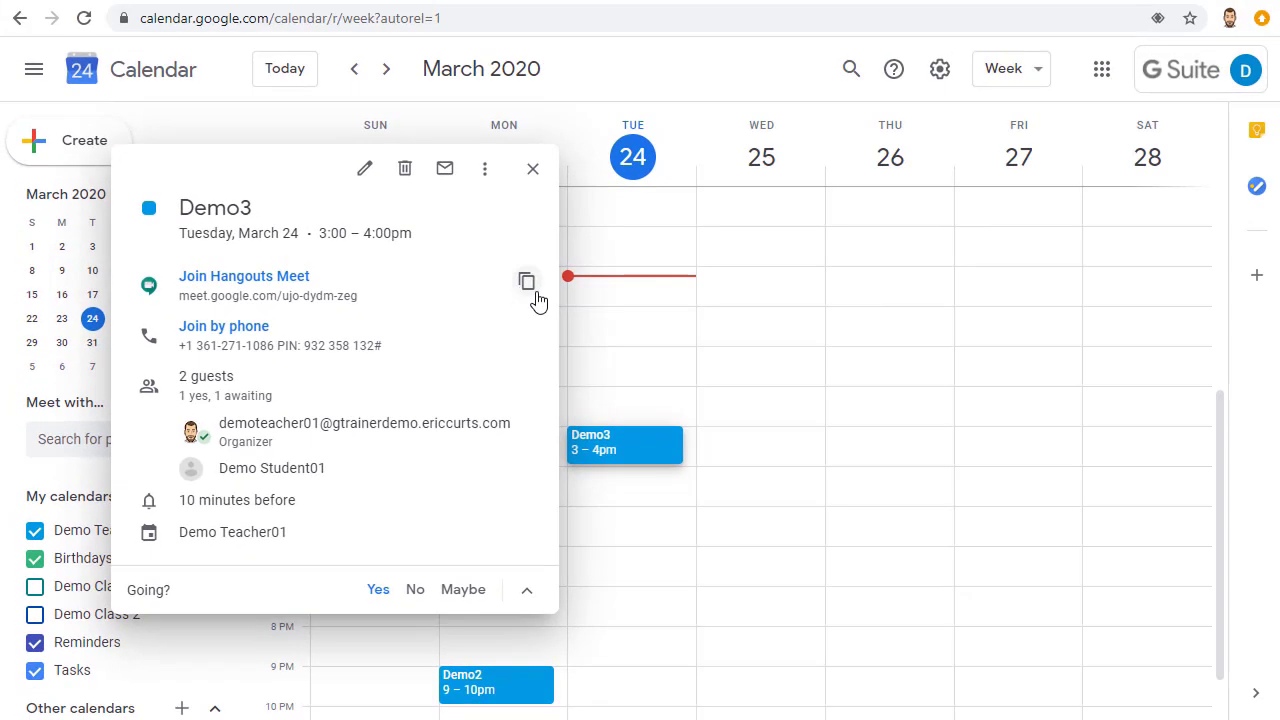
{"action": "left_click", "coordinate": [243, 276]}
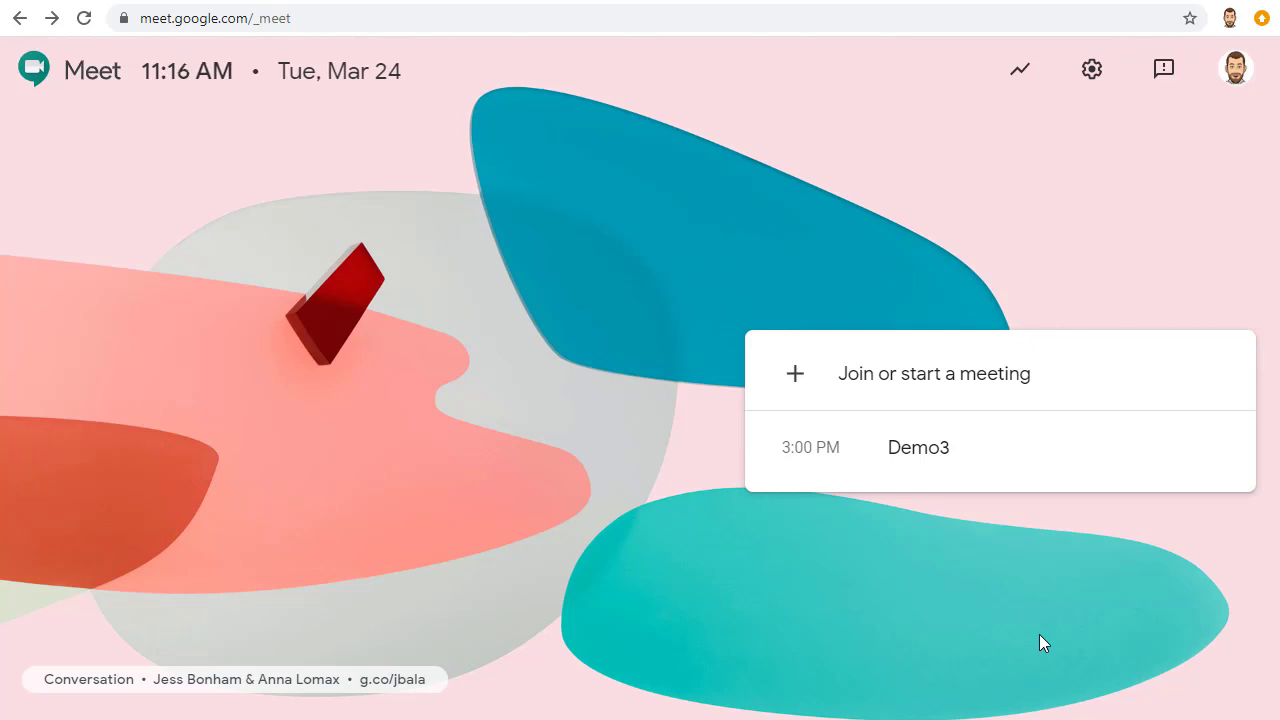
{"action": "mouse_move", "coordinate": [922, 457]}
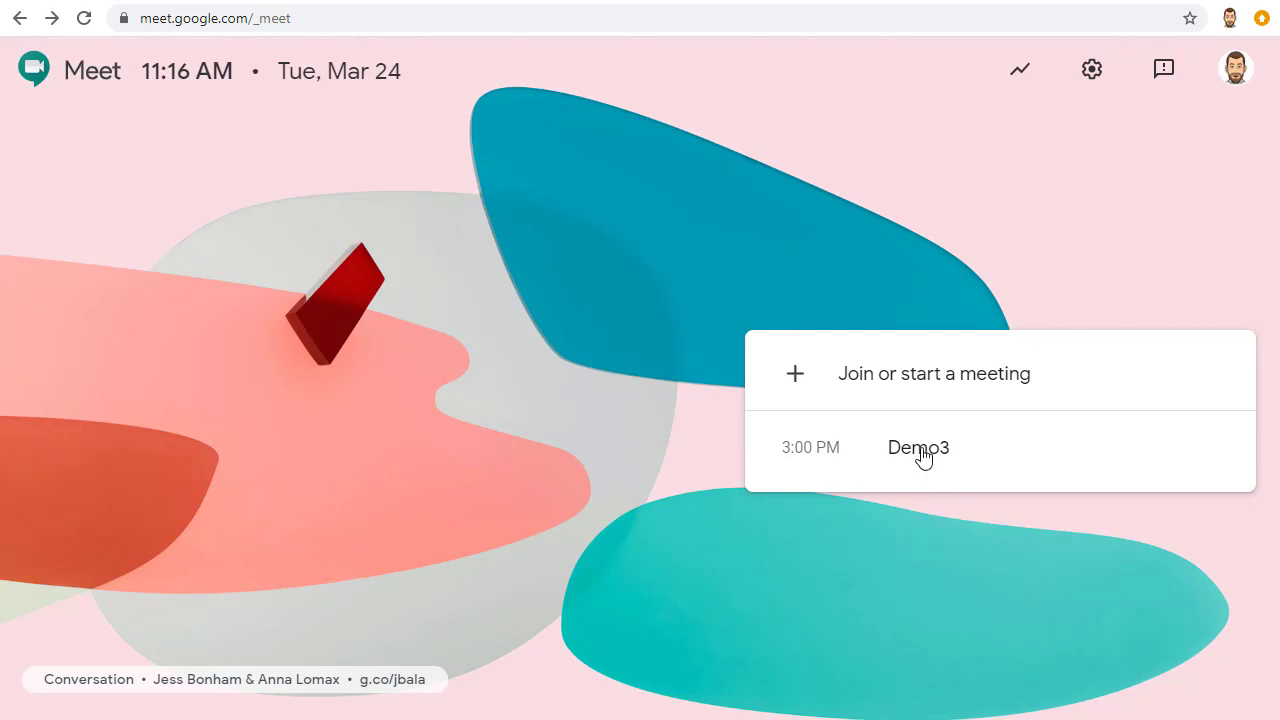
Start a new meeting nicknamed Demo4 and join it
{"action": "left_click", "coordinate": [933, 373]}
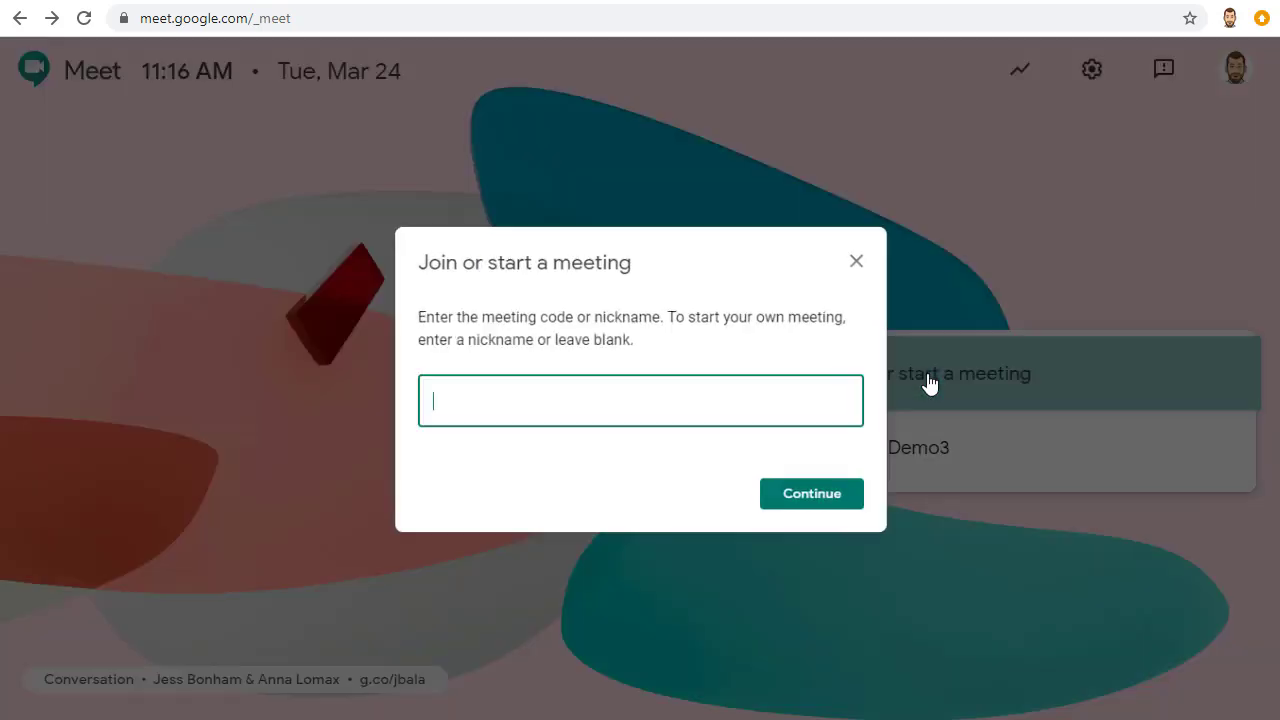
{"action": "type", "text": "Demo4"}
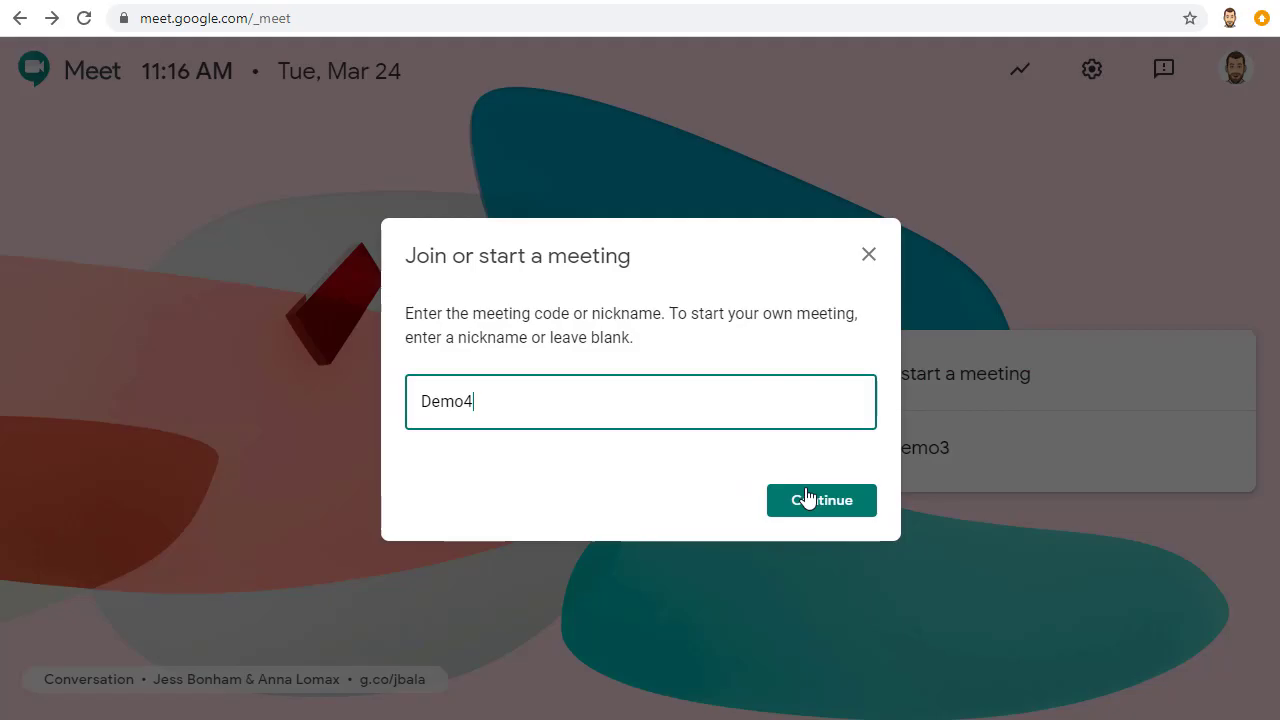
{"action": "left_click", "coordinate": [821, 500]}
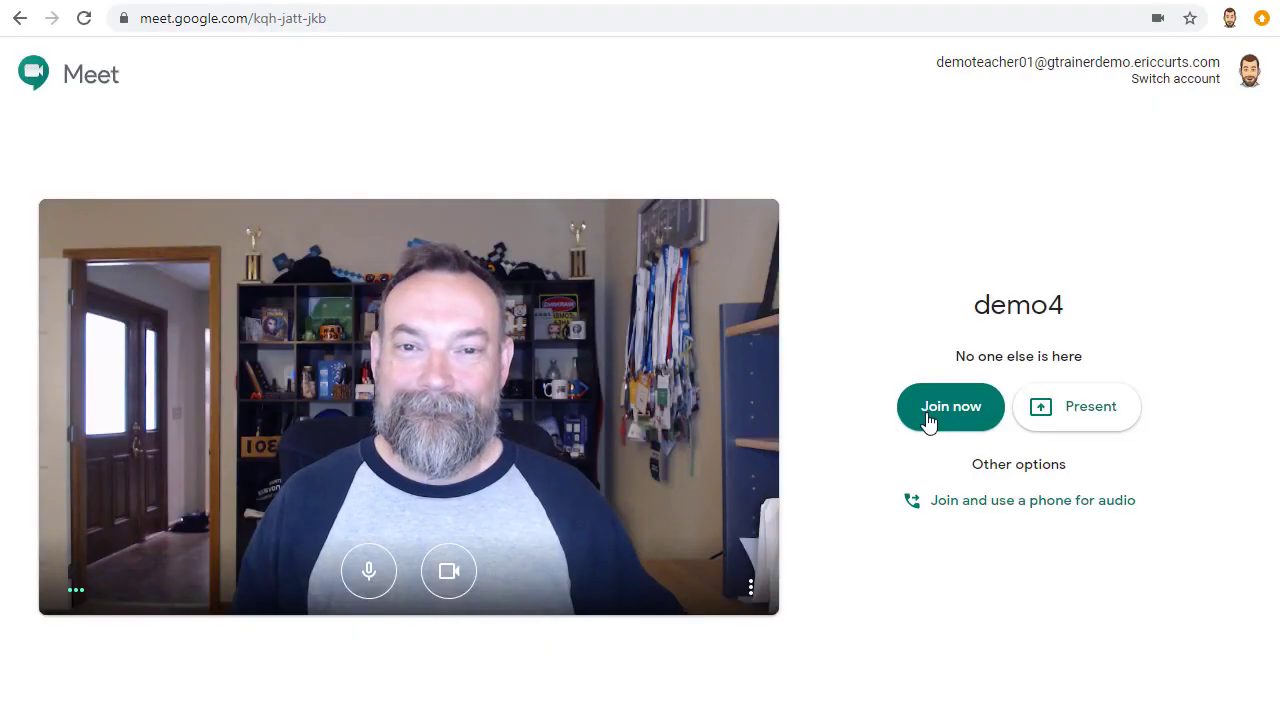
{"action": "left_click", "coordinate": [950, 406]}
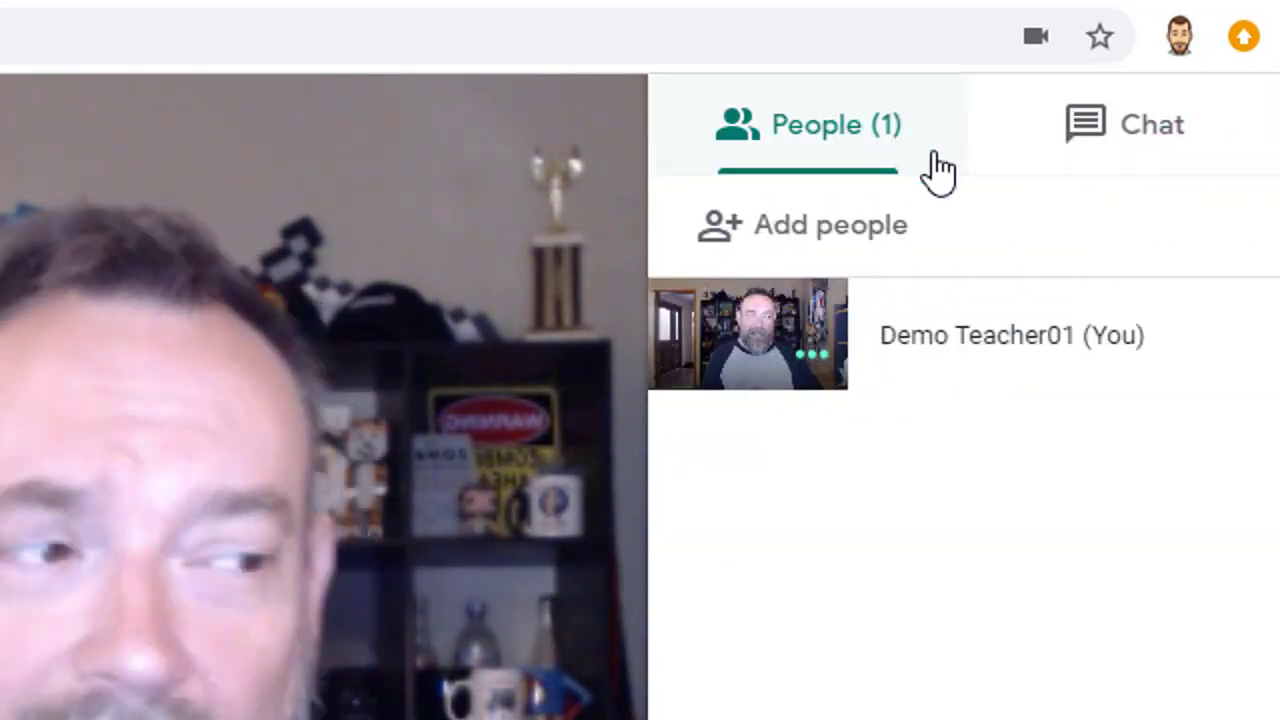
Invite Demo Student01 to the call by email via Add people
{"action": "left_click", "coordinate": [803, 224]}
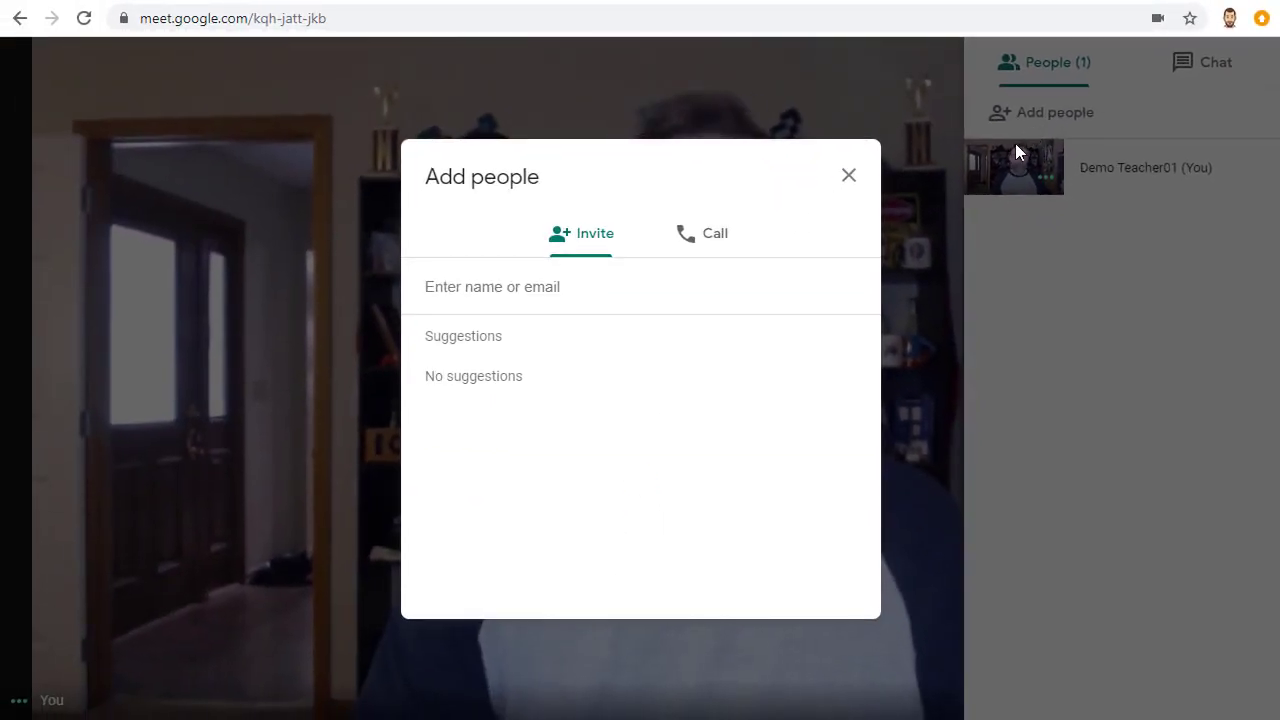
{"action": "left_click", "coordinate": [492, 287]}
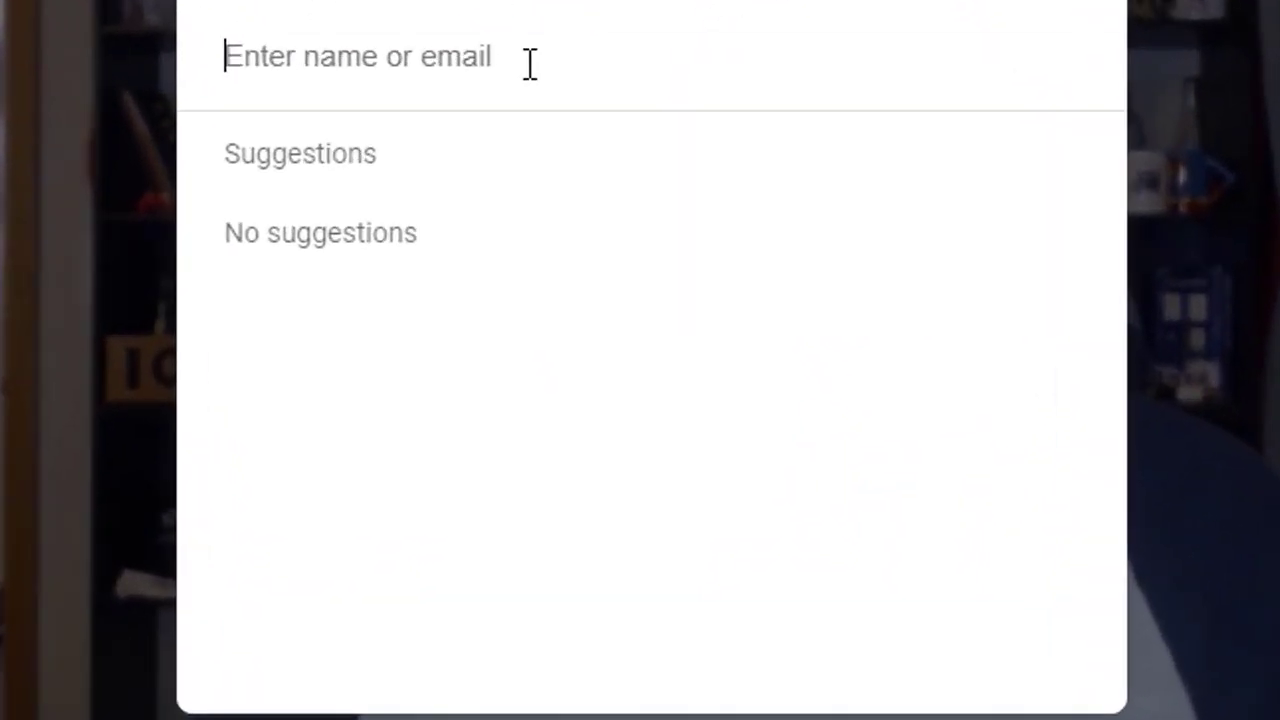
{"action": "type", "text": "demo"}
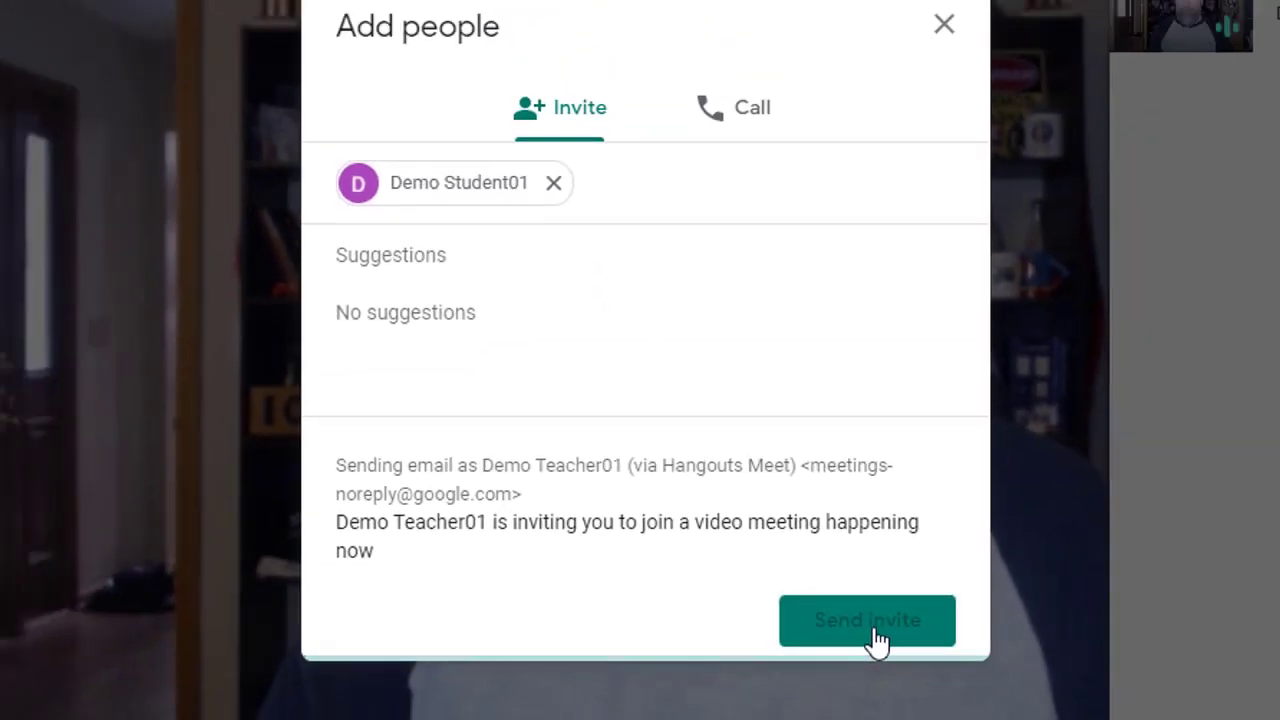
{"action": "left_click", "coordinate": [867, 620]}
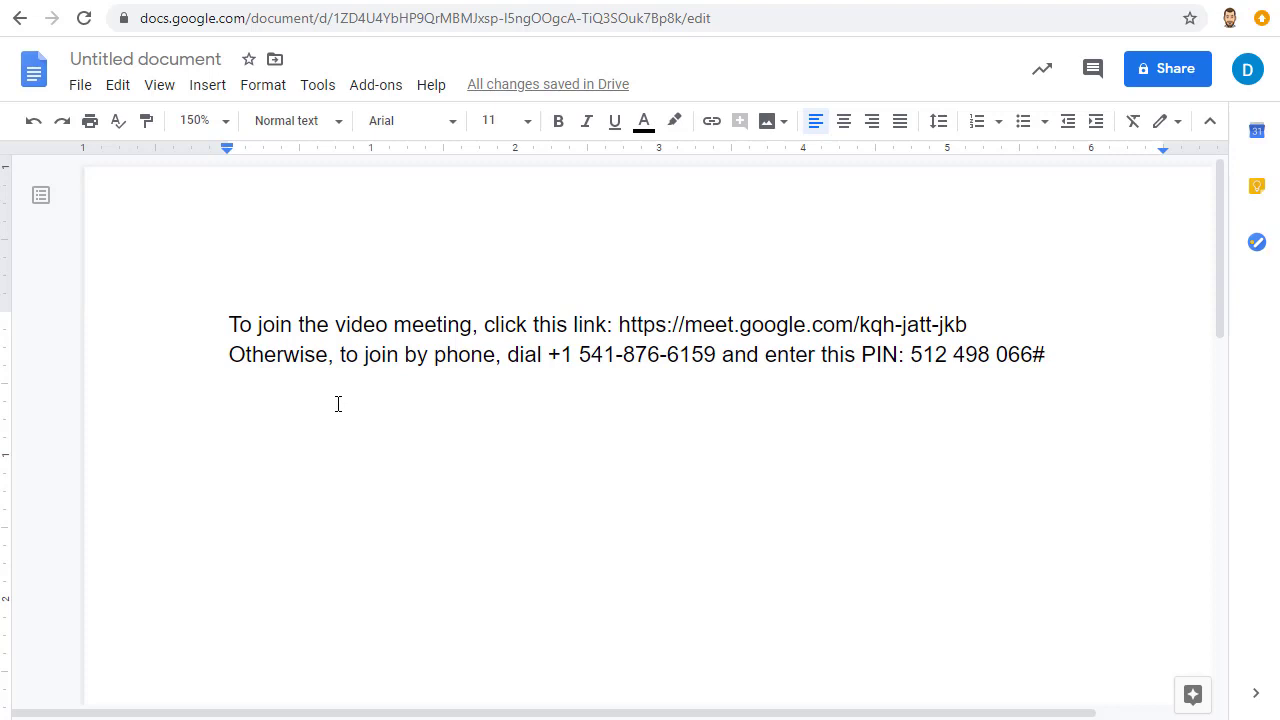
{"action": "mouse_move", "coordinate": [1062, 318]}
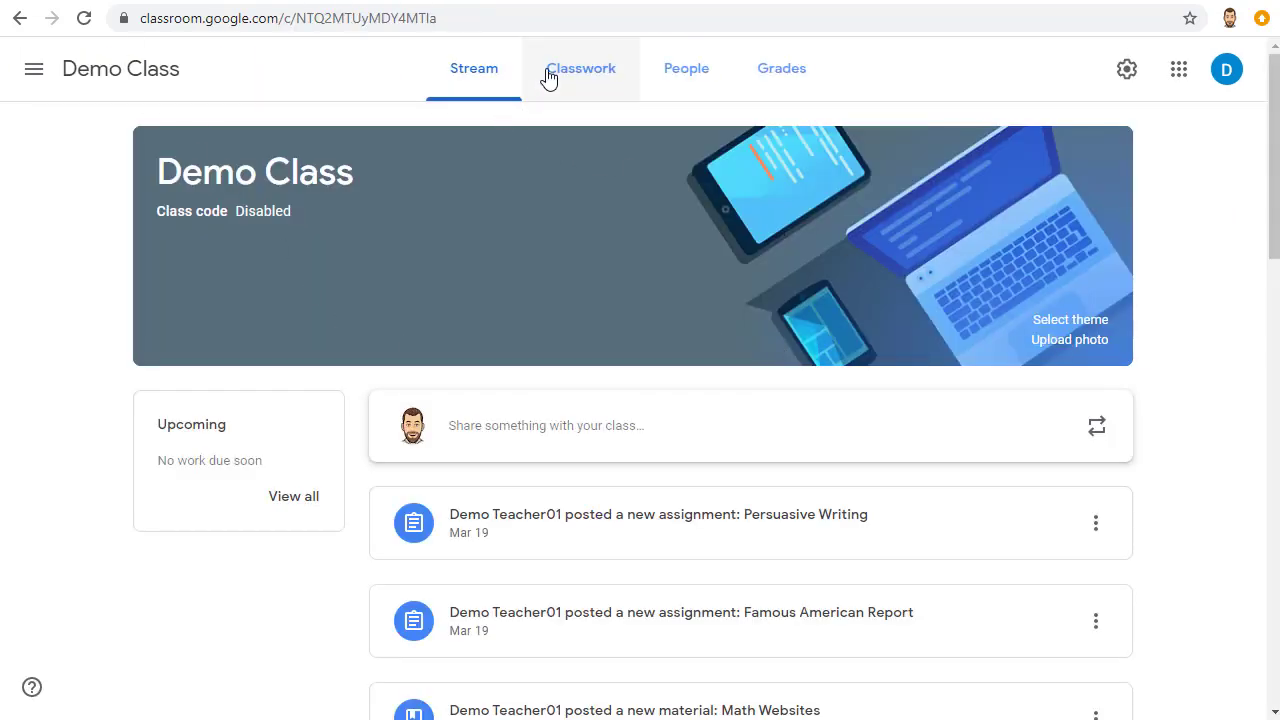
Post 'Class Meeting with Mr. Curts' to the Demo Class stream with the Meet link attached
{"action": "left_click", "coordinate": [580, 68]}
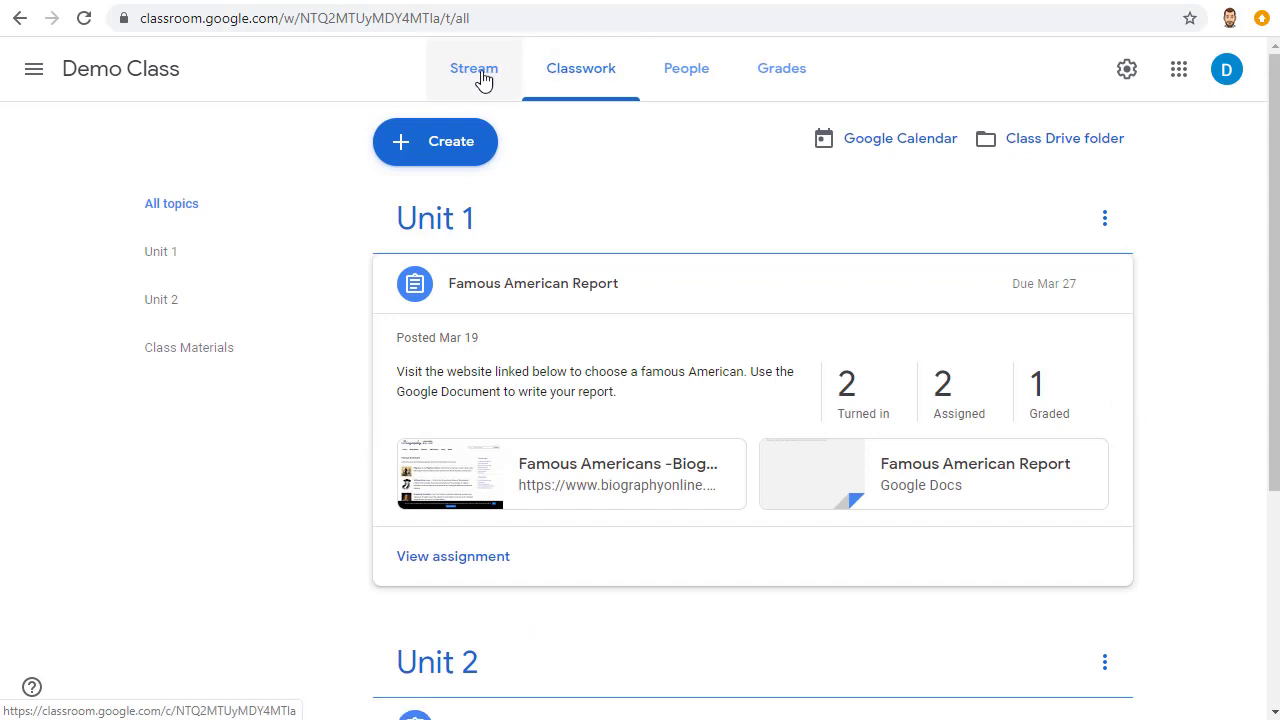
{"action": "left_click", "coordinate": [473, 68]}
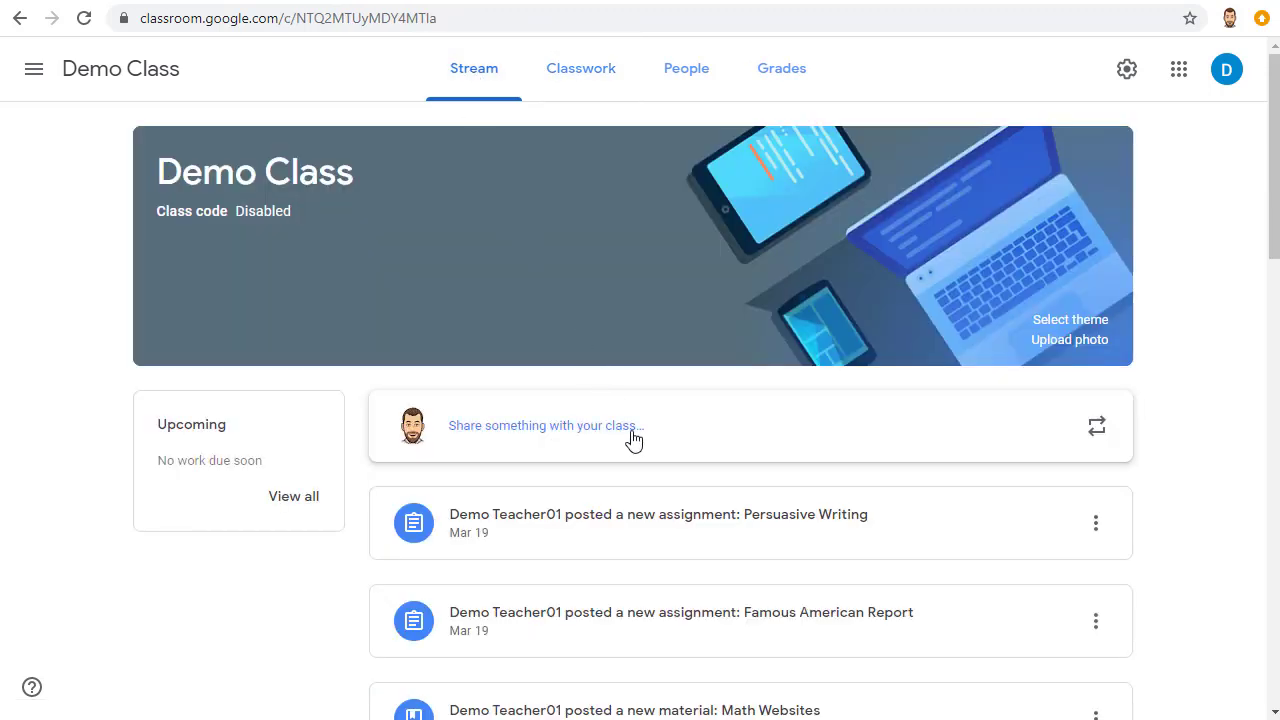
{"action": "left_click", "coordinate": [546, 425]}
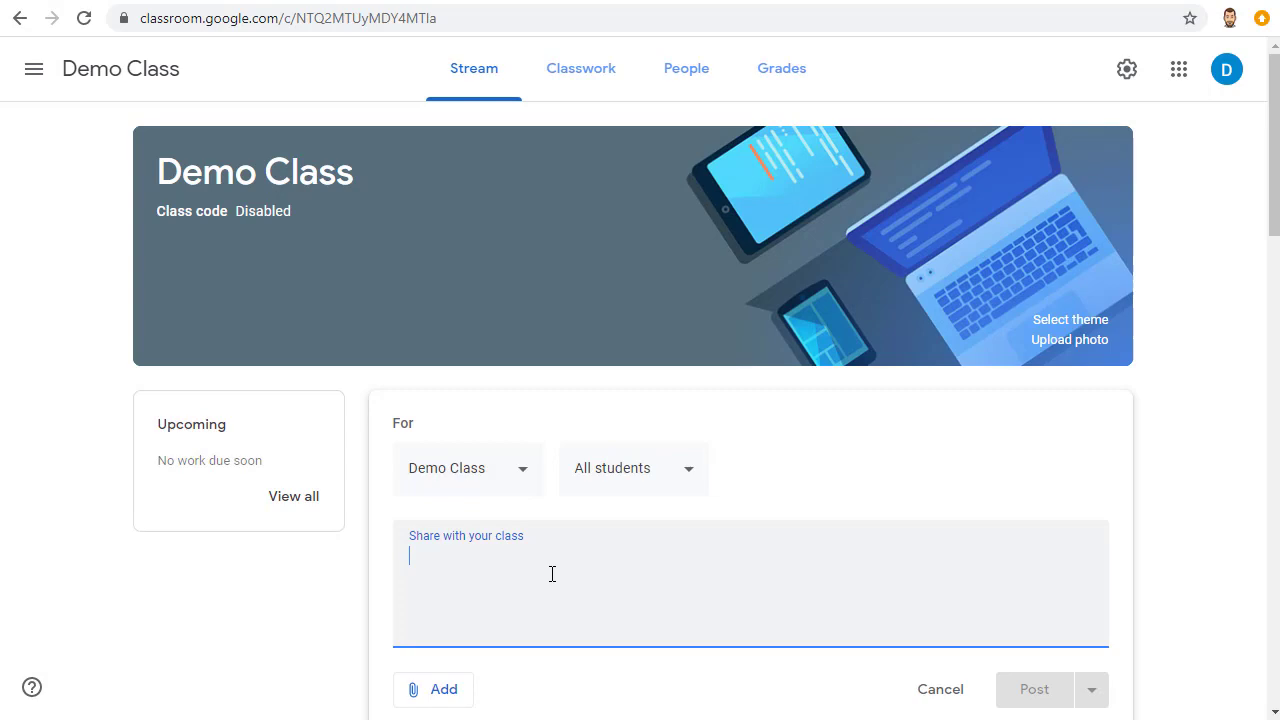
{"action": "type", "text": "Class Meeting with Mr. Curts"}
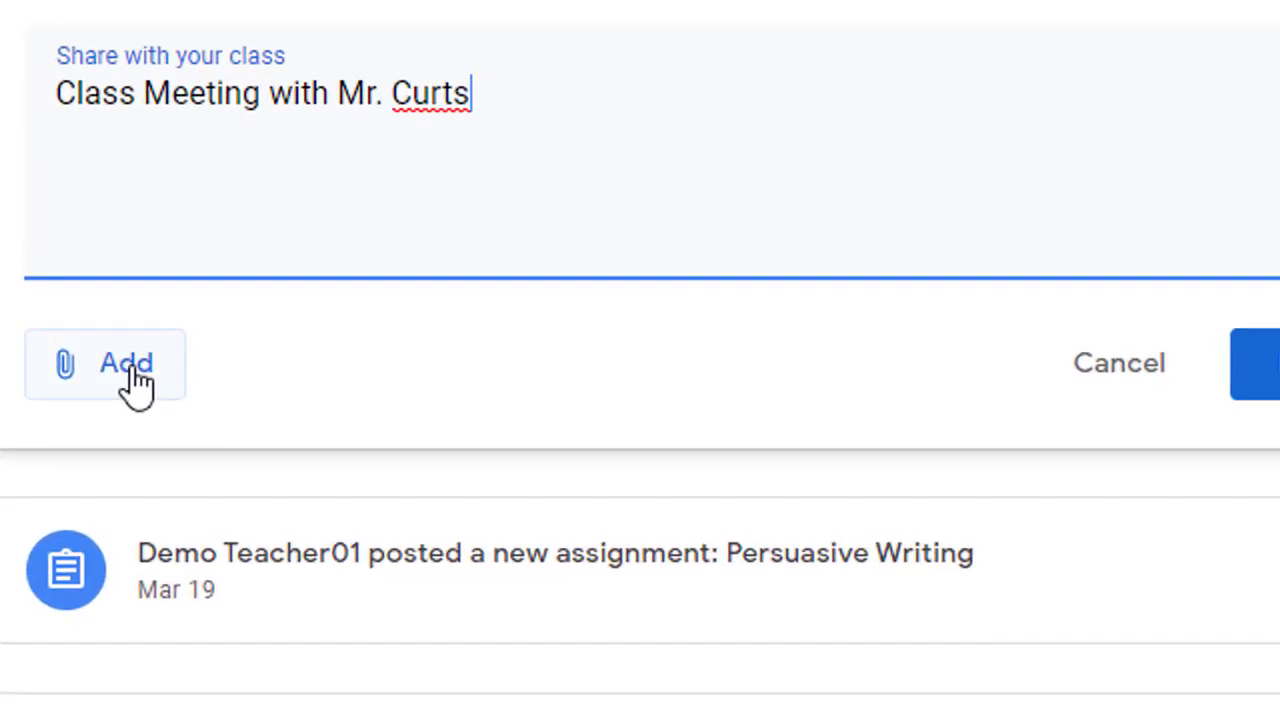
{"action": "left_click", "coordinate": [105, 363]}
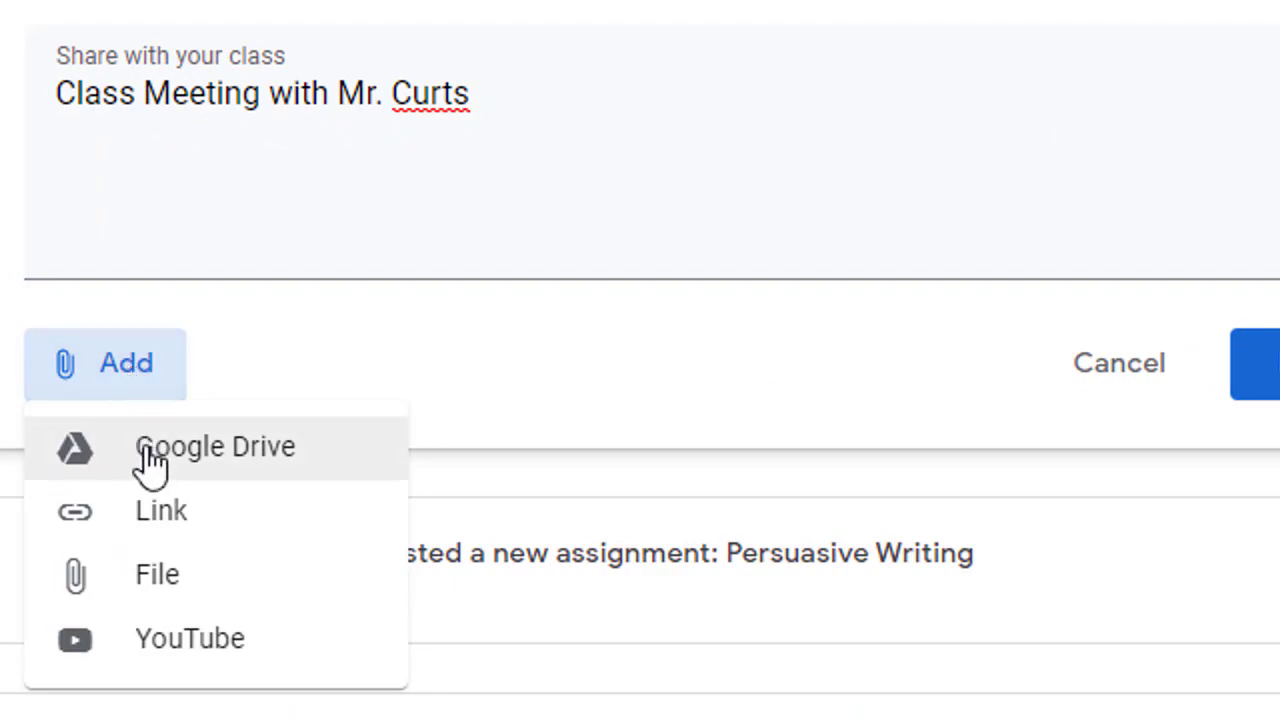
{"action": "left_click", "coordinate": [161, 510]}
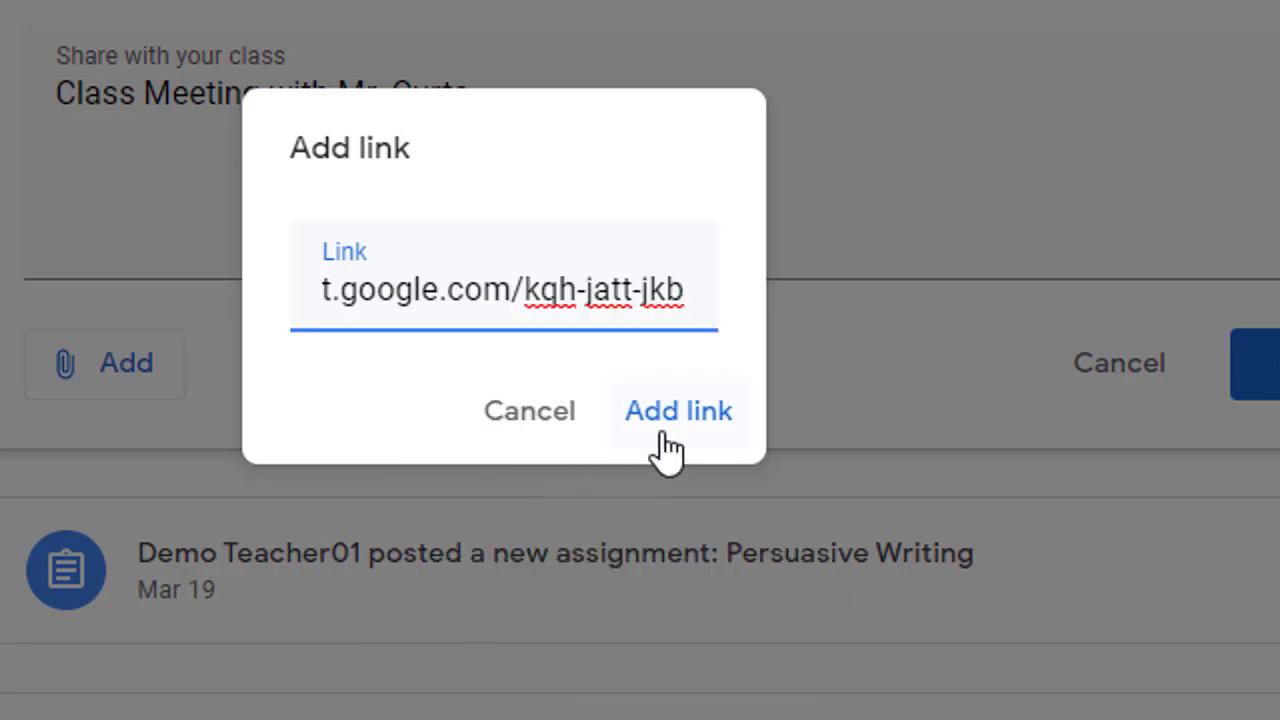
{"action": "left_click", "coordinate": [678, 411]}
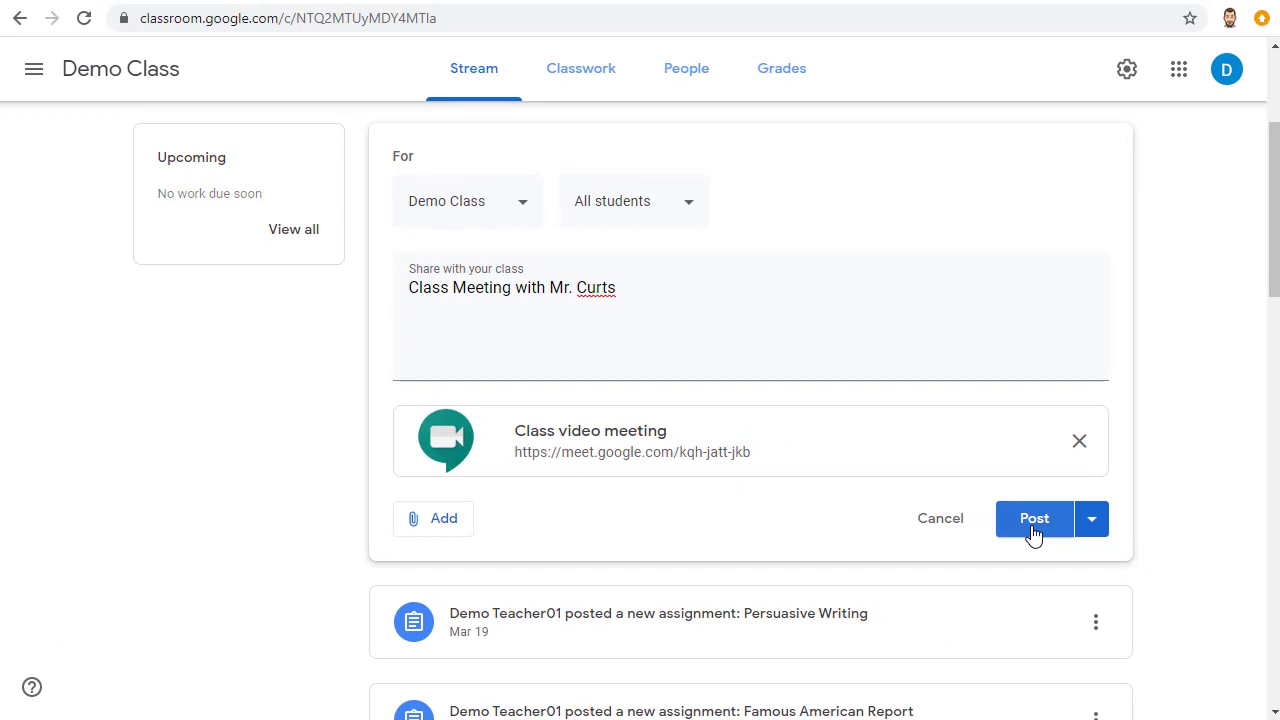
{"action": "left_click", "coordinate": [1034, 518]}
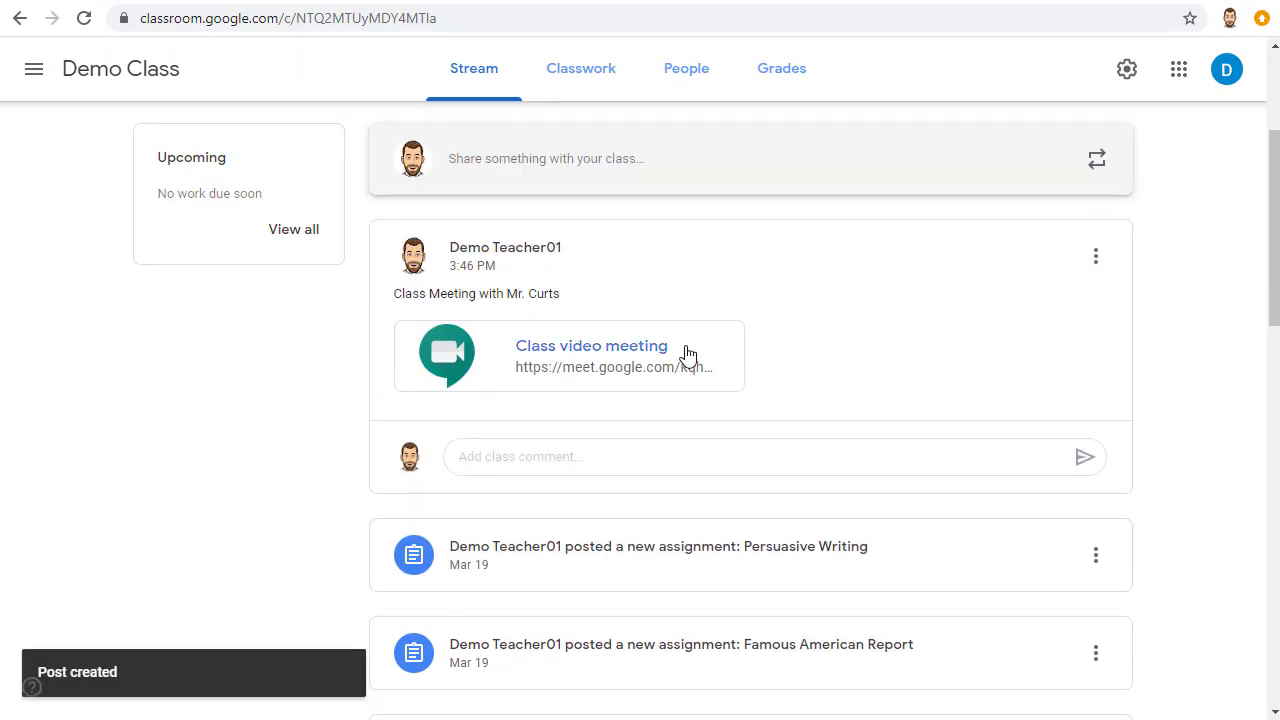
{"action": "mouse_move", "coordinate": [812, 366]}
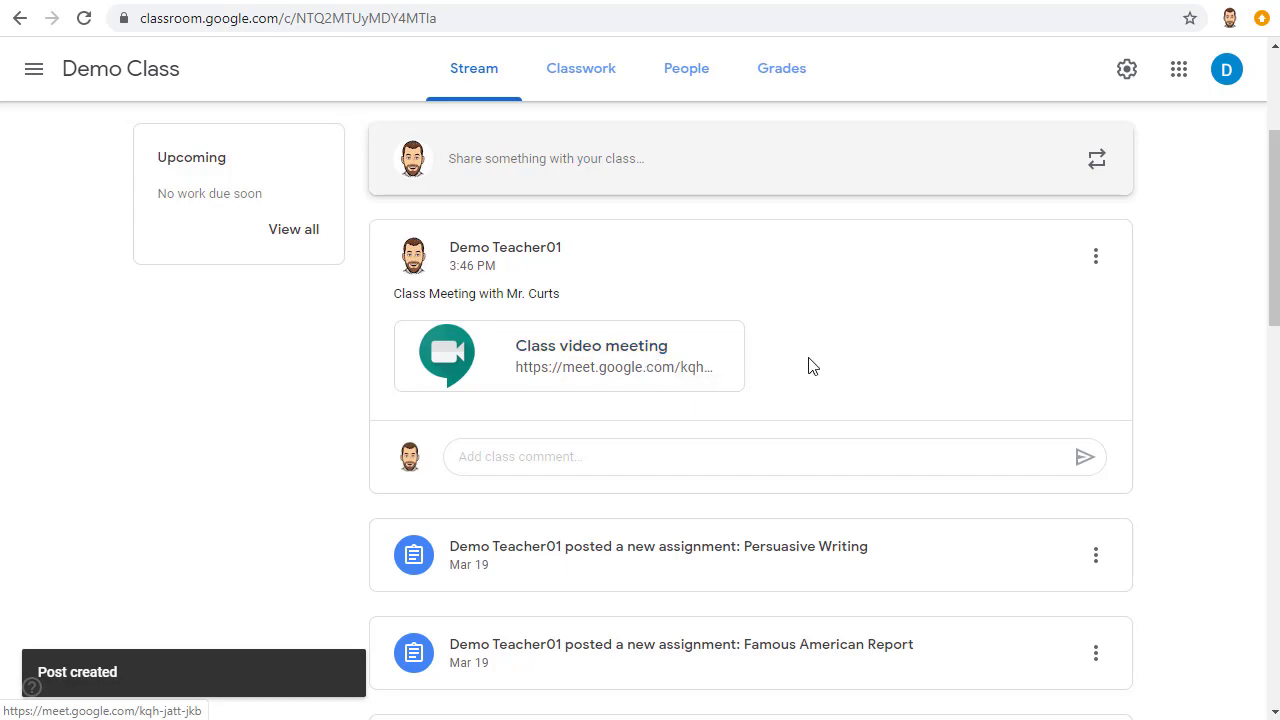
{"action": "left_click", "coordinate": [591, 345]}
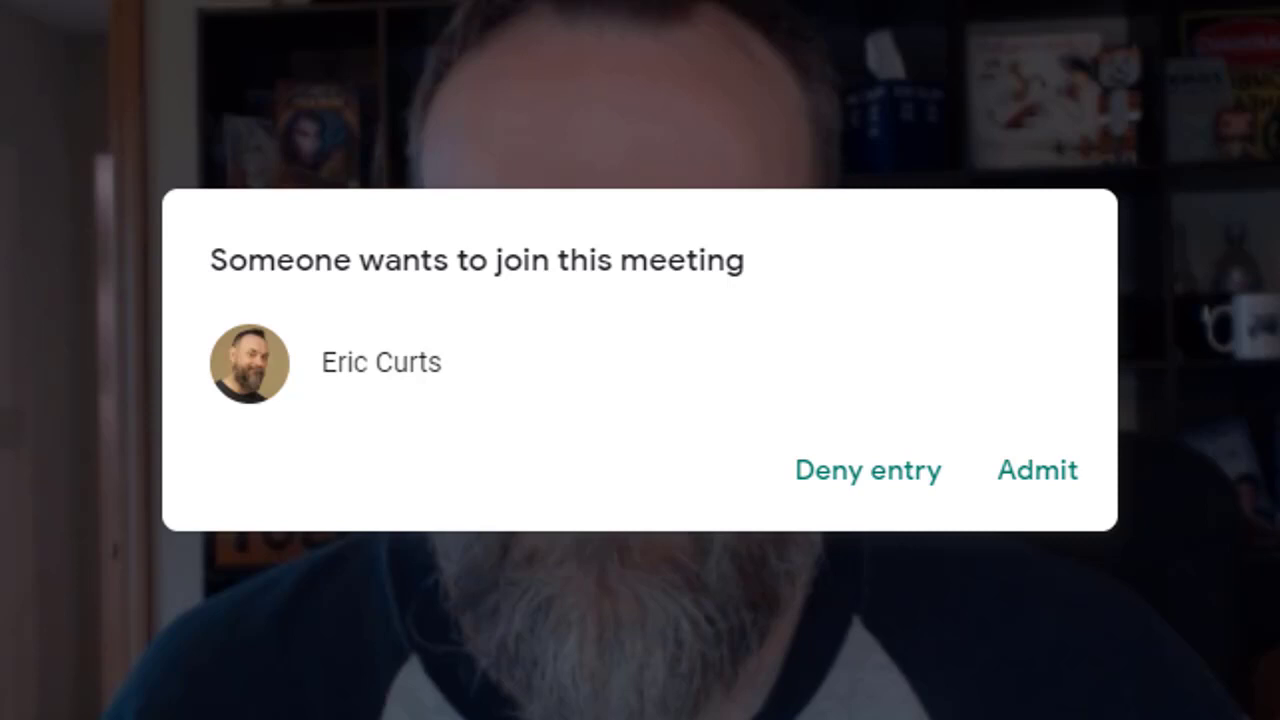
Admit the waiting participant into the call
{"action": "left_click", "coordinate": [1037, 470]}
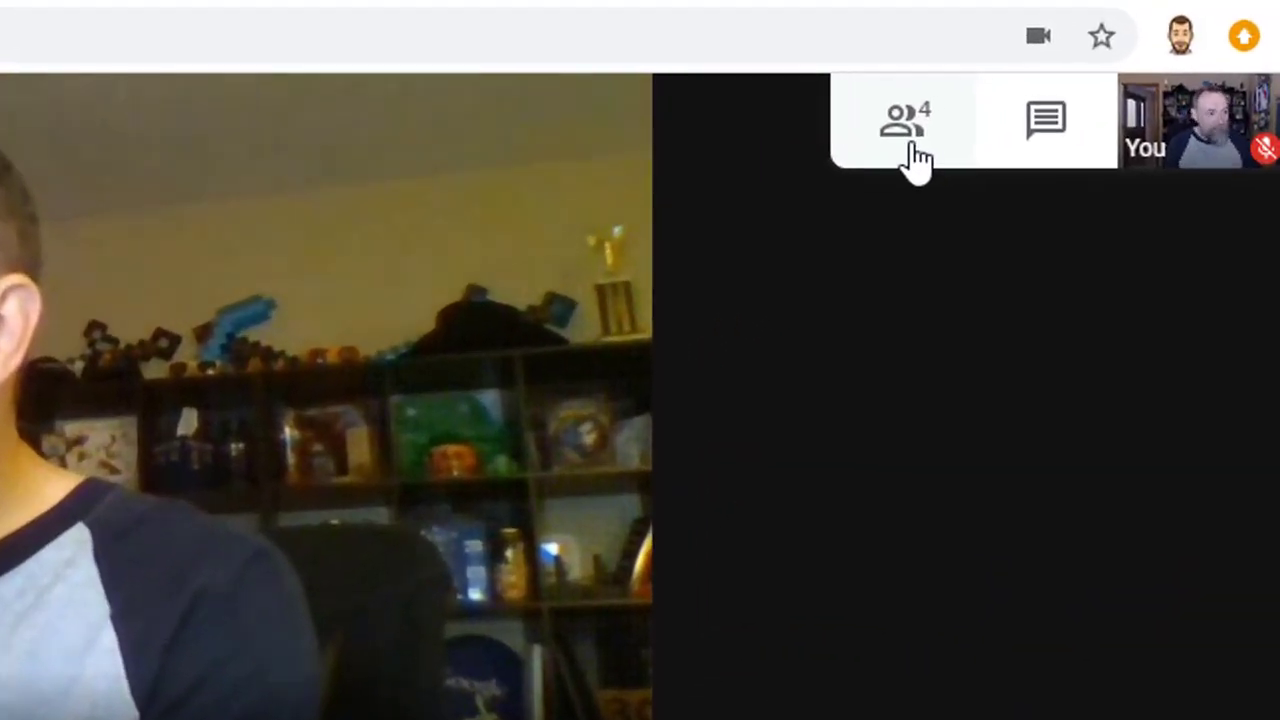
Remove Demo Student01 from the call via the People panel and confirm
{"action": "left_click", "coordinate": [900, 122]}
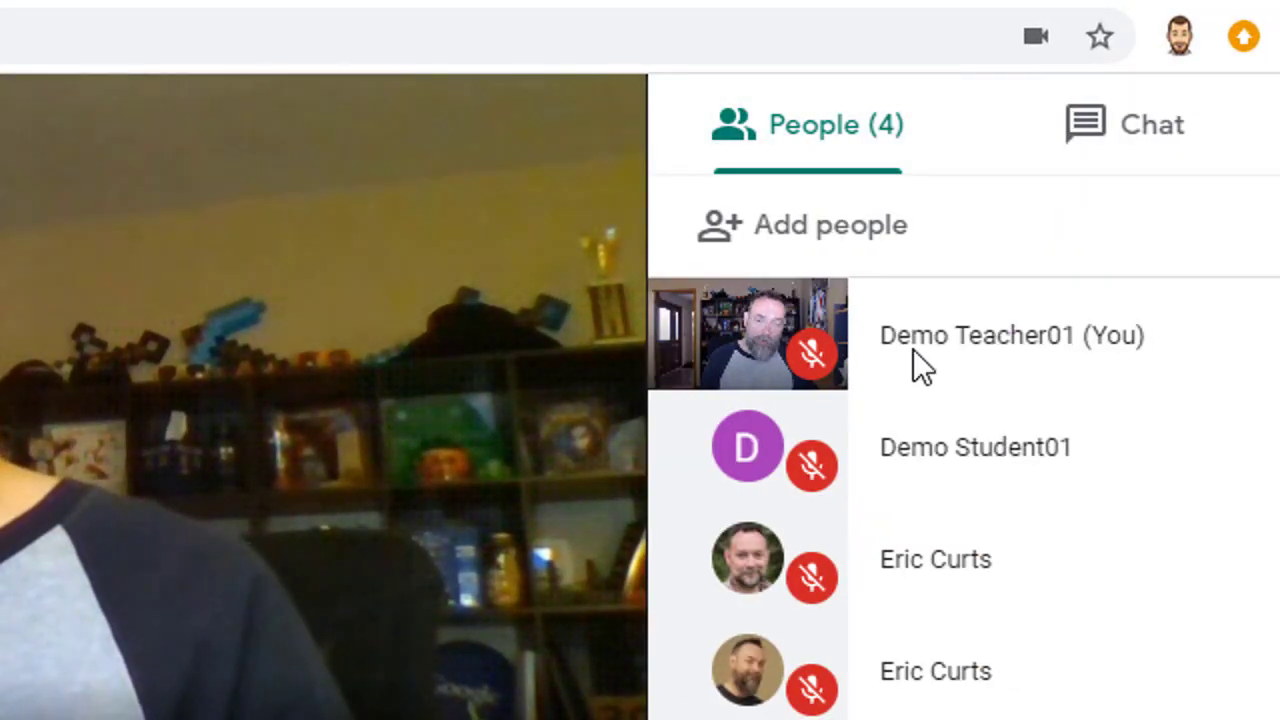
{"action": "mouse_move", "coordinate": [1200, 470]}
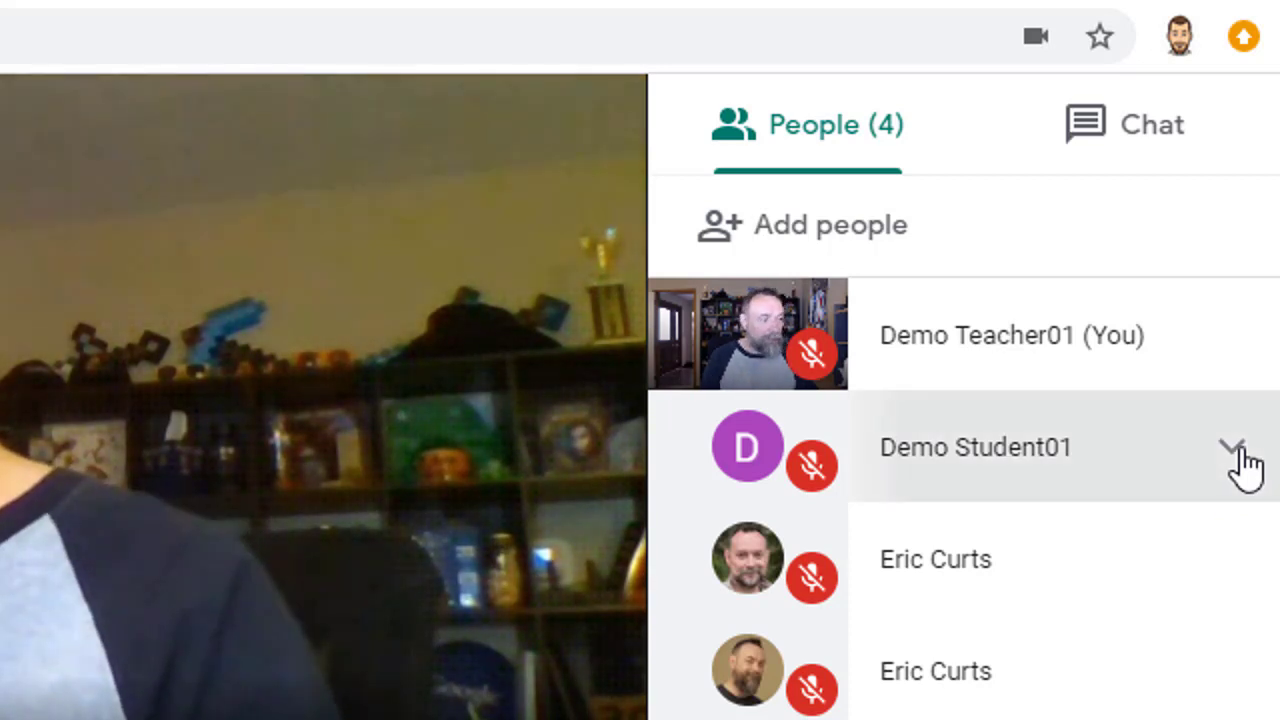
{"action": "left_click", "coordinate": [1232, 447]}
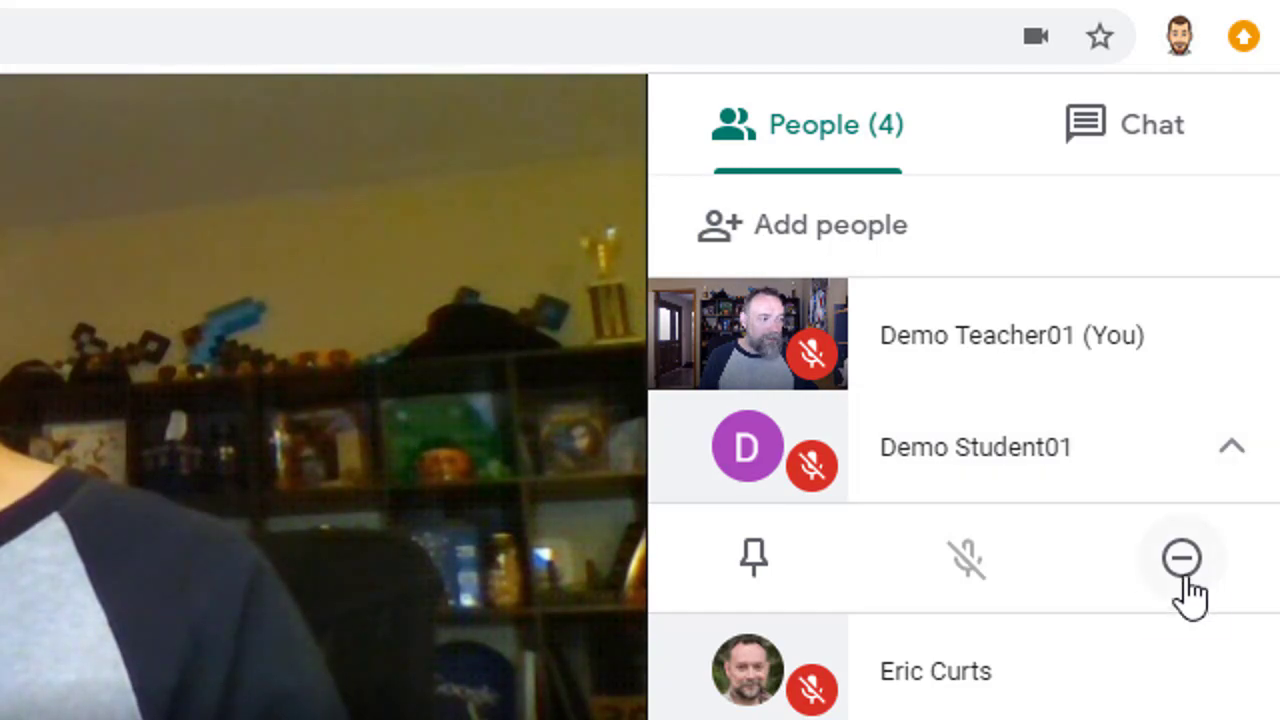
{"action": "left_click", "coordinate": [1181, 558]}
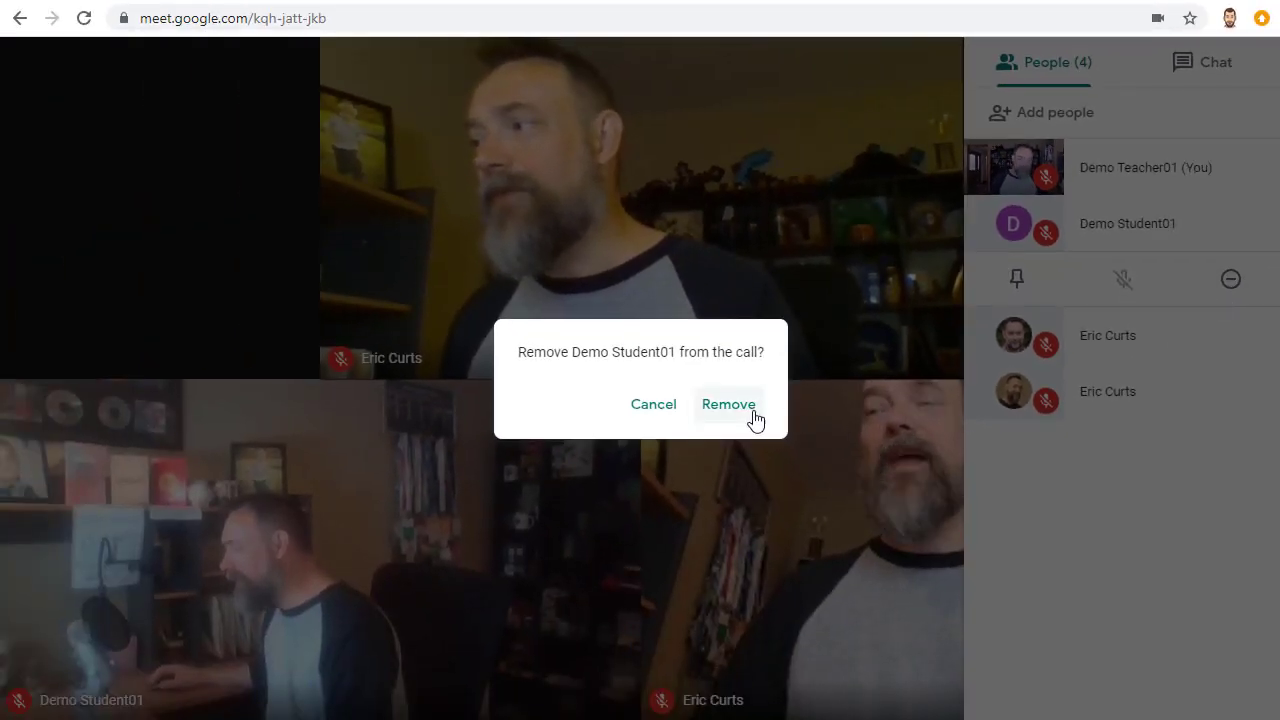
{"action": "left_click", "coordinate": [728, 404]}
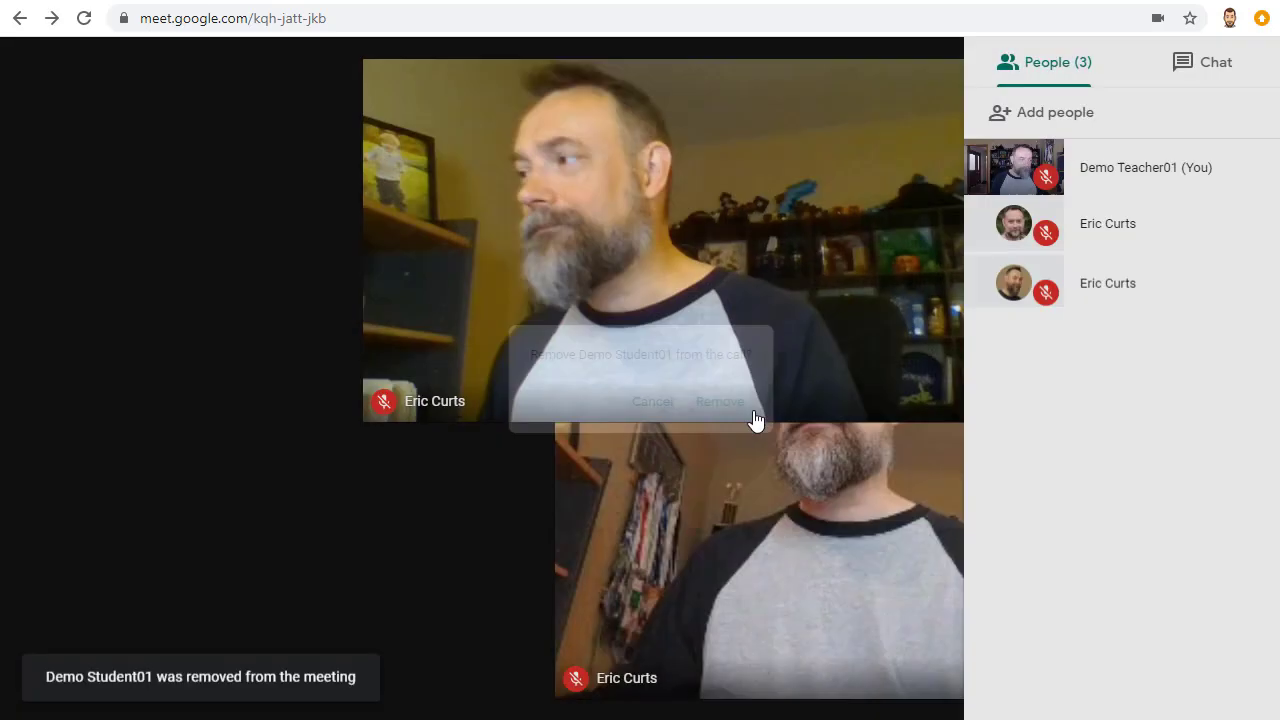